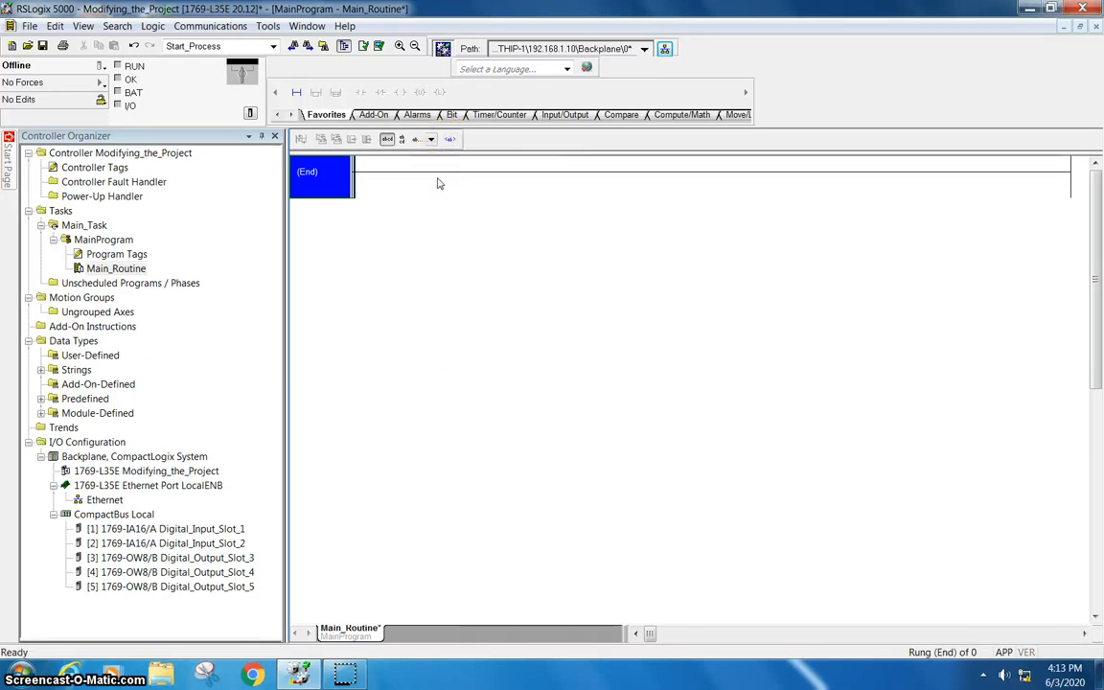
mouse_move(488, 115)
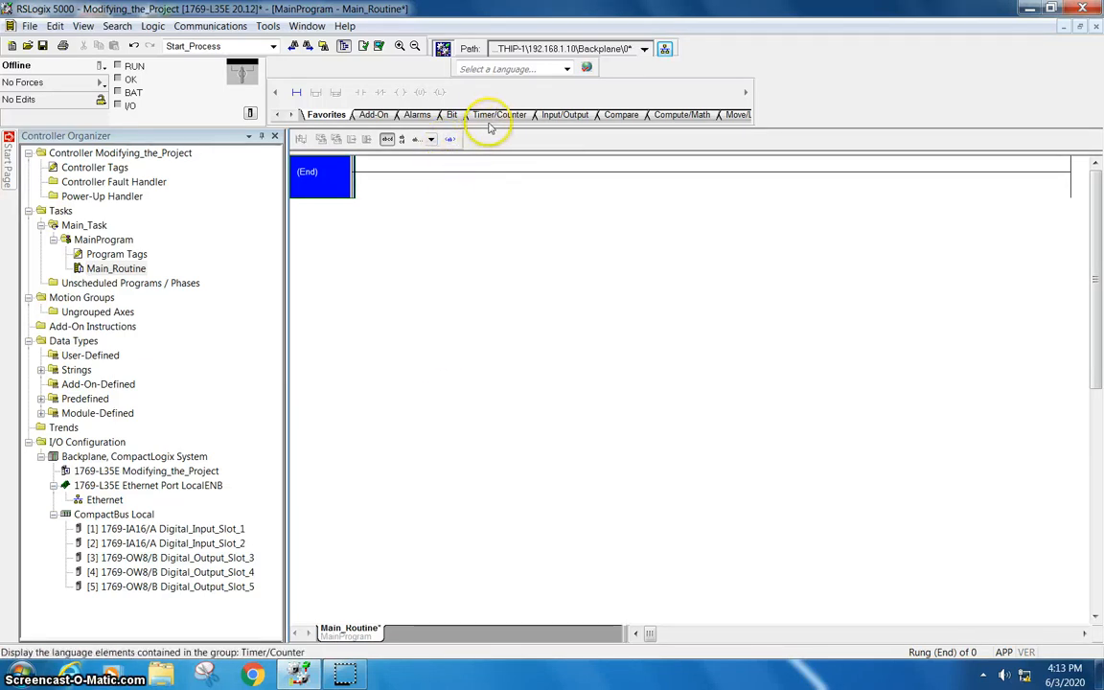
mouse_move(495, 114)
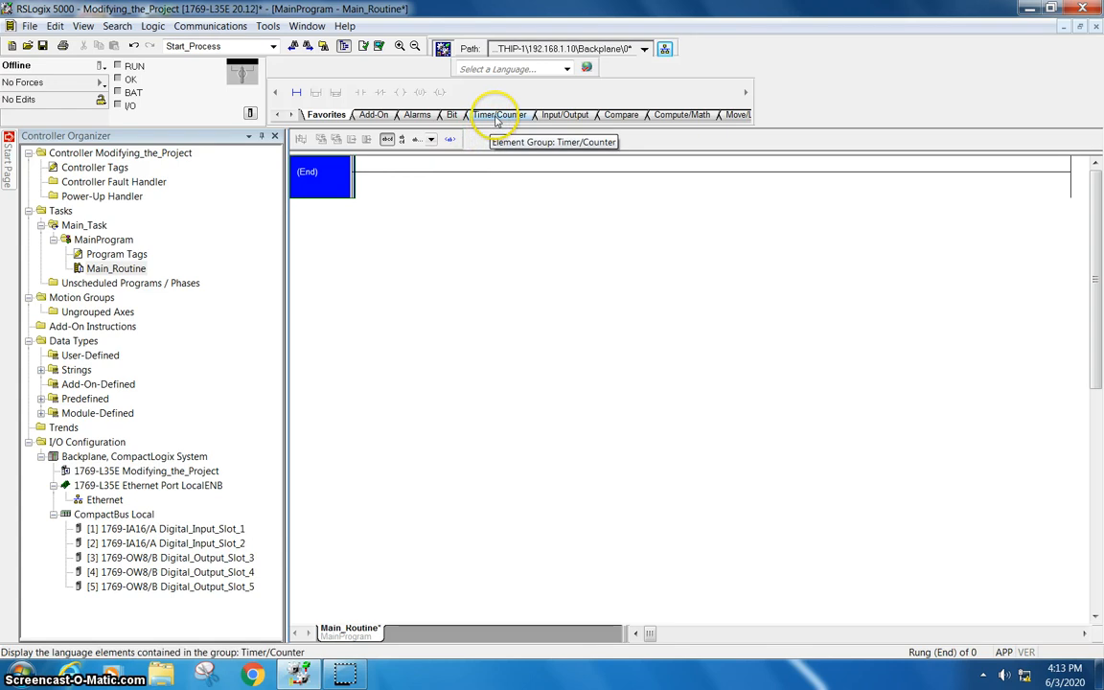
Insert a CTU count-up counter instruction on the new rung from the Timer/Counter set.
click(496, 115)
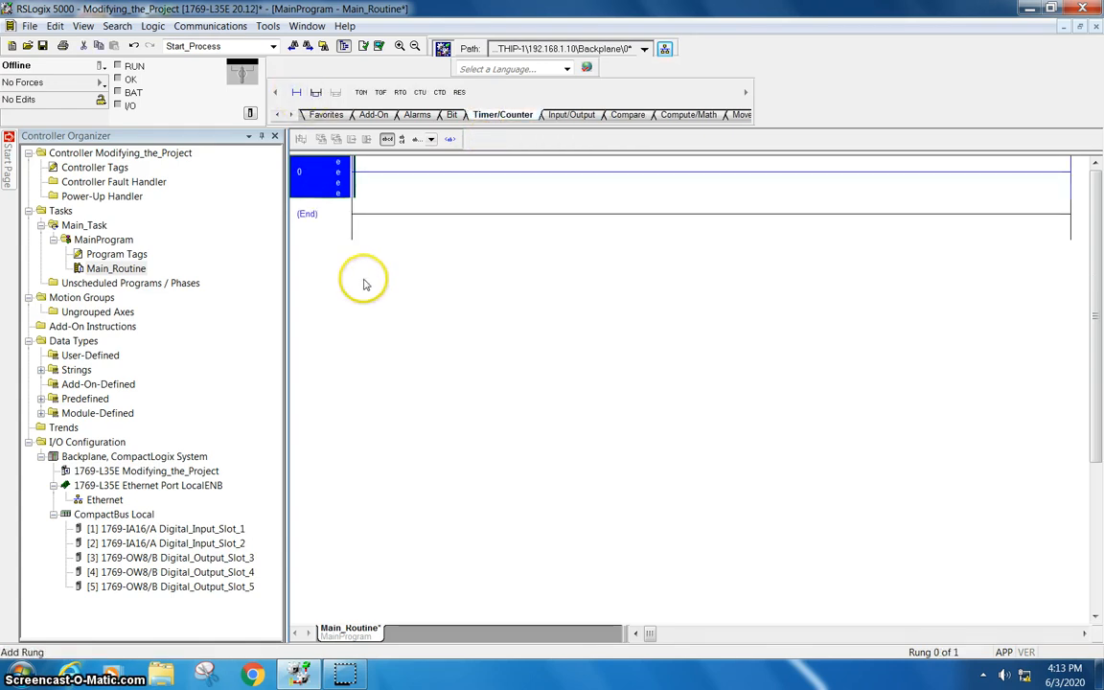
click(420, 92)
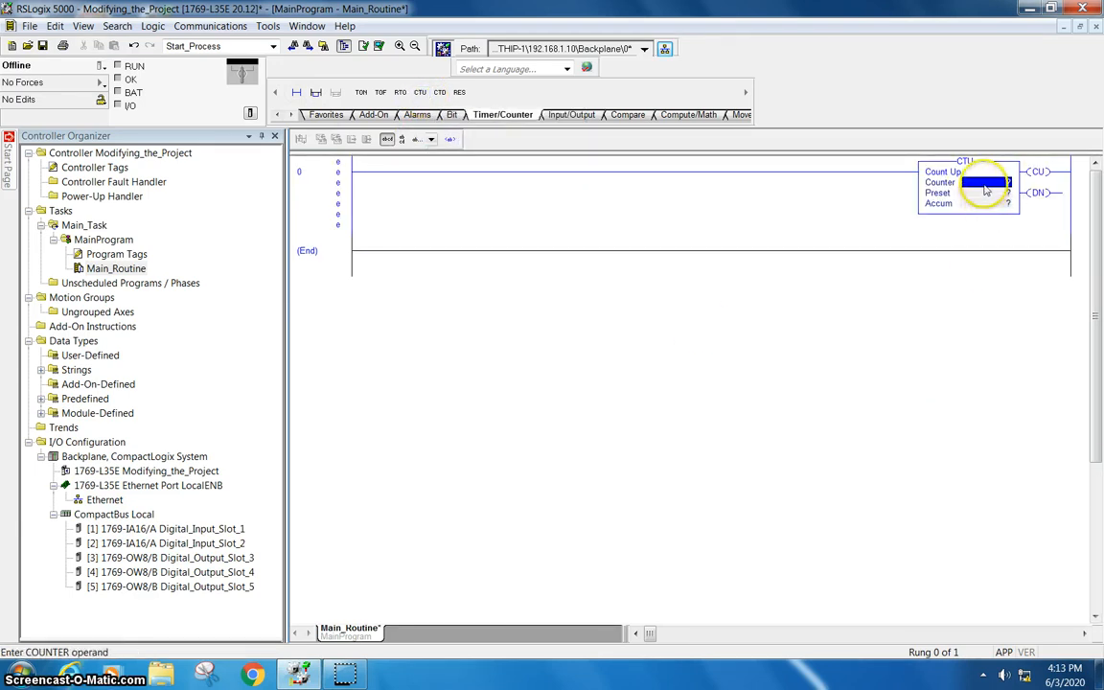
Define a new tag Counter_1 with description 'Counting pellets' for the CTU operand.
right_click(985, 188)
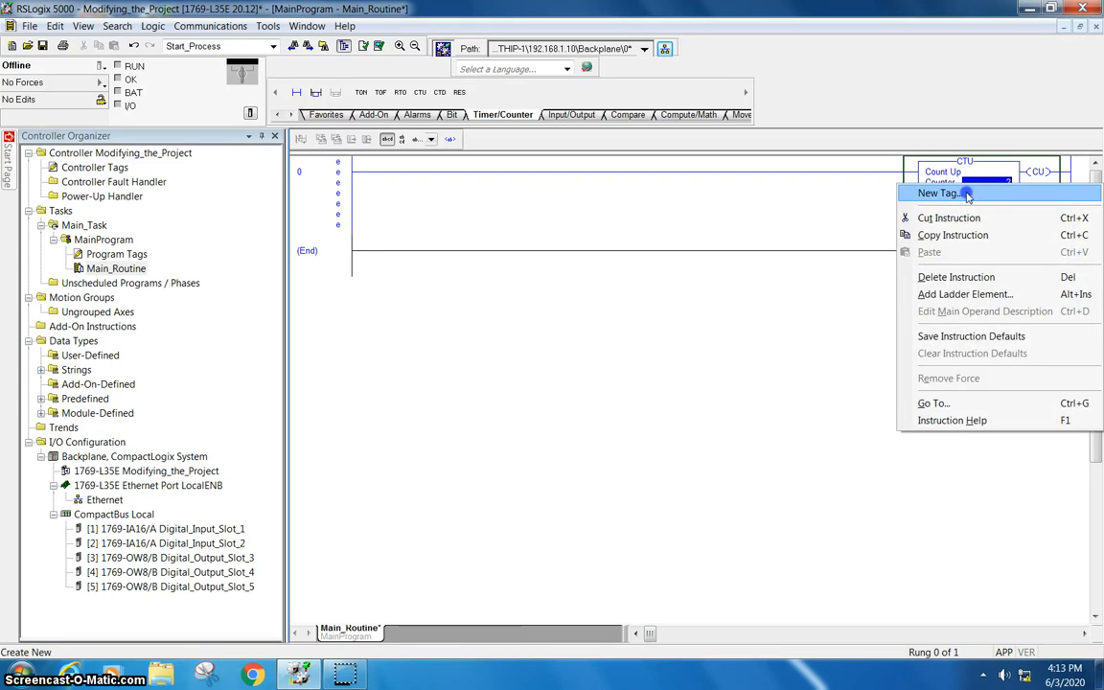
click(939, 191)
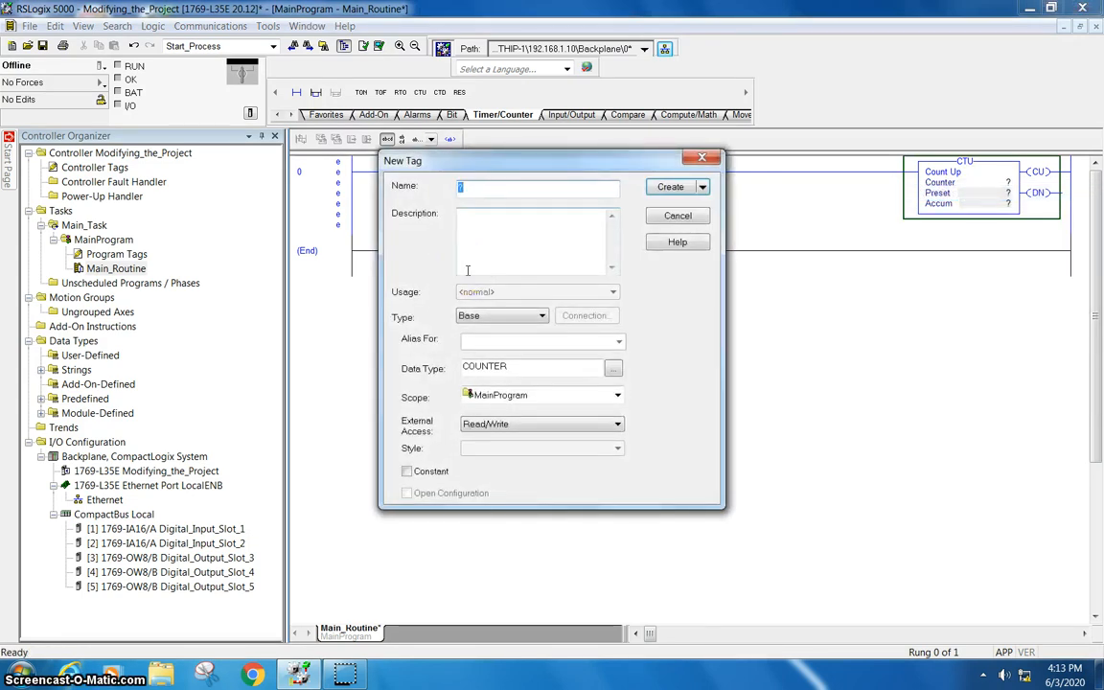
text(Clunter_1)
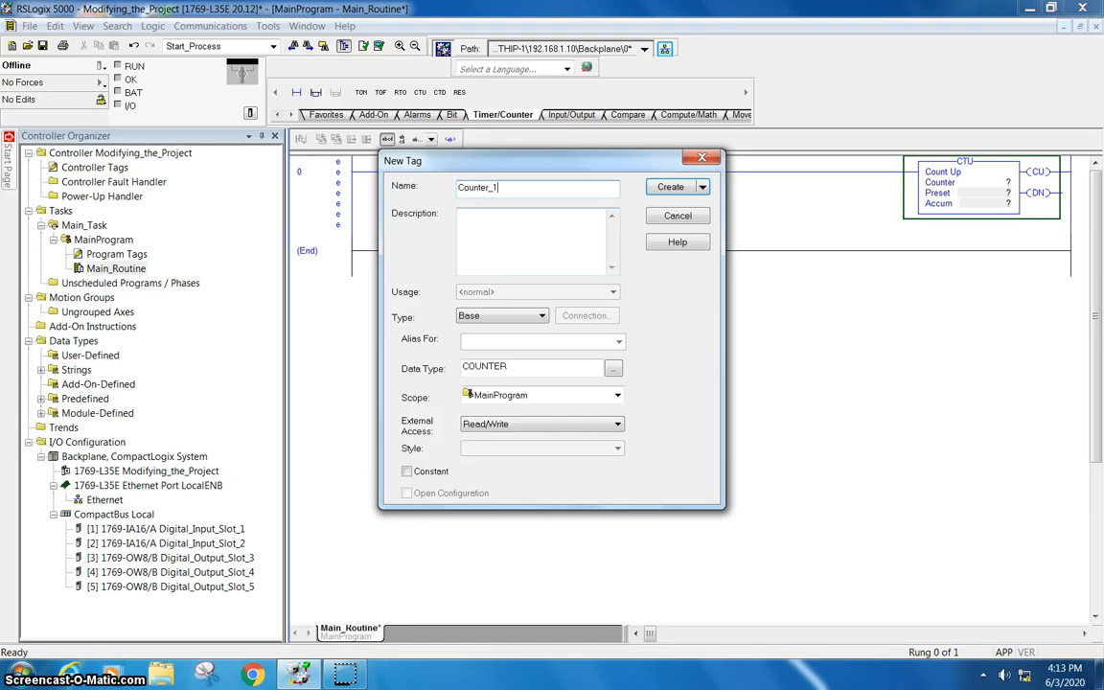
mouse_move(496, 222)
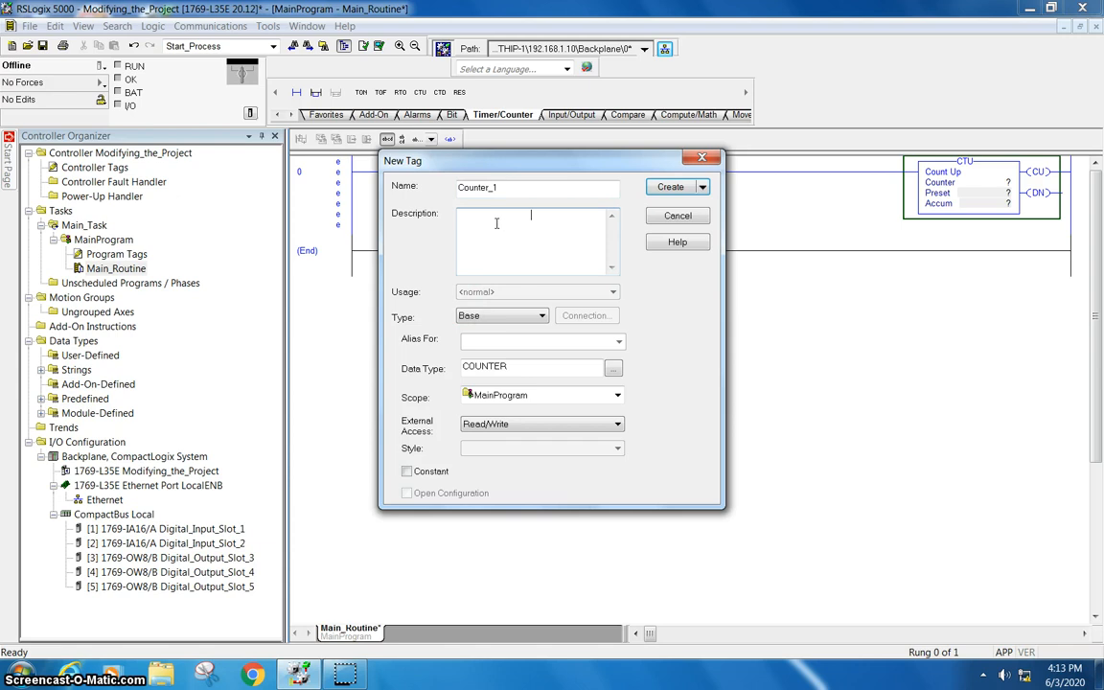
text(Counting pellets)
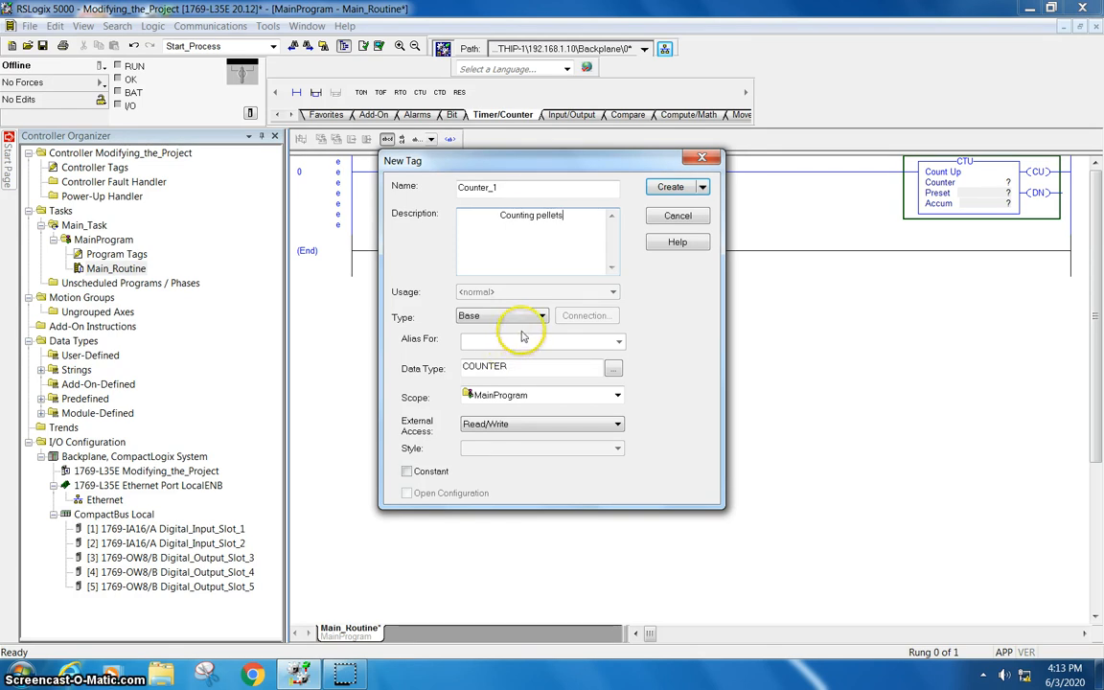
mouse_move(541, 330)
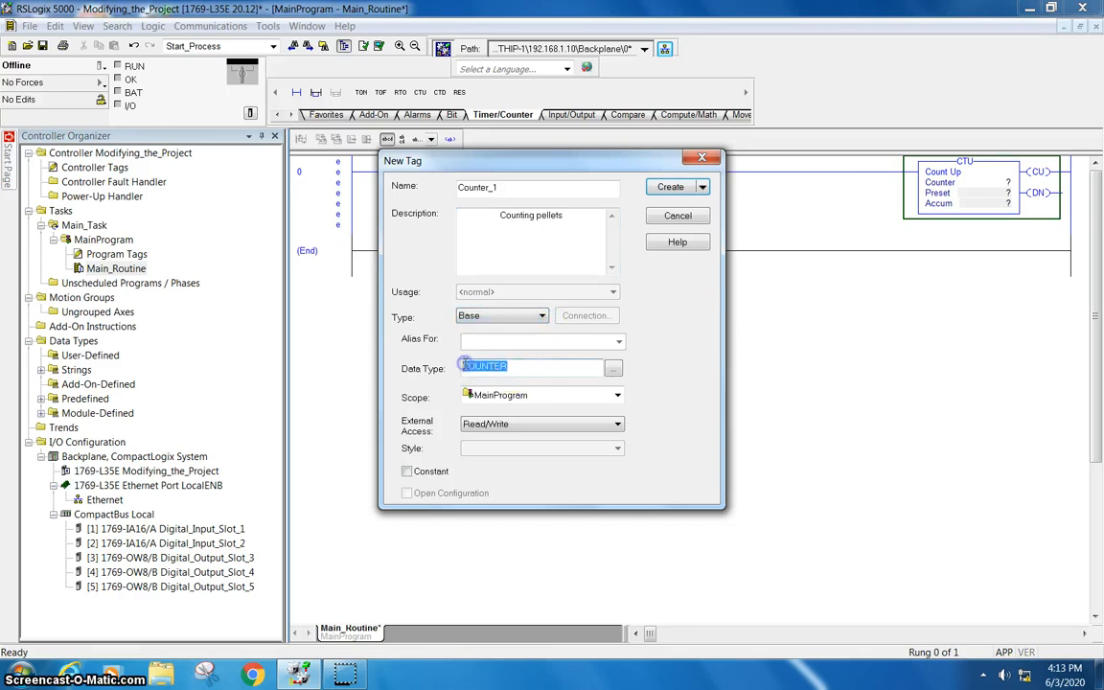
mouse_move(667, 398)
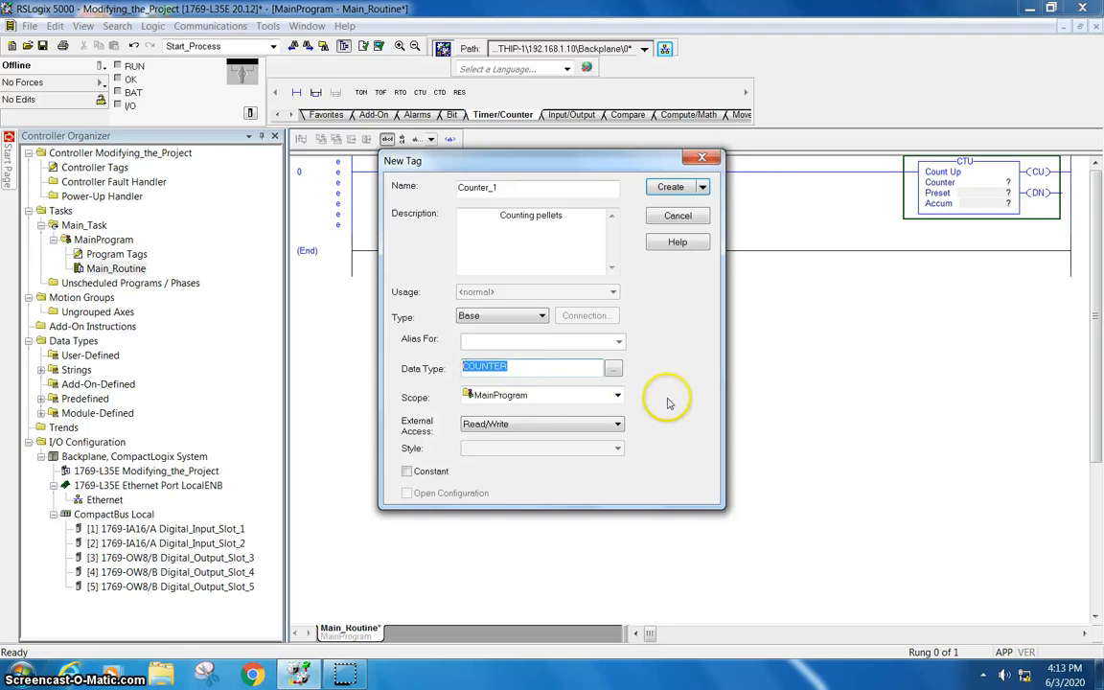
mouse_move(667, 402)
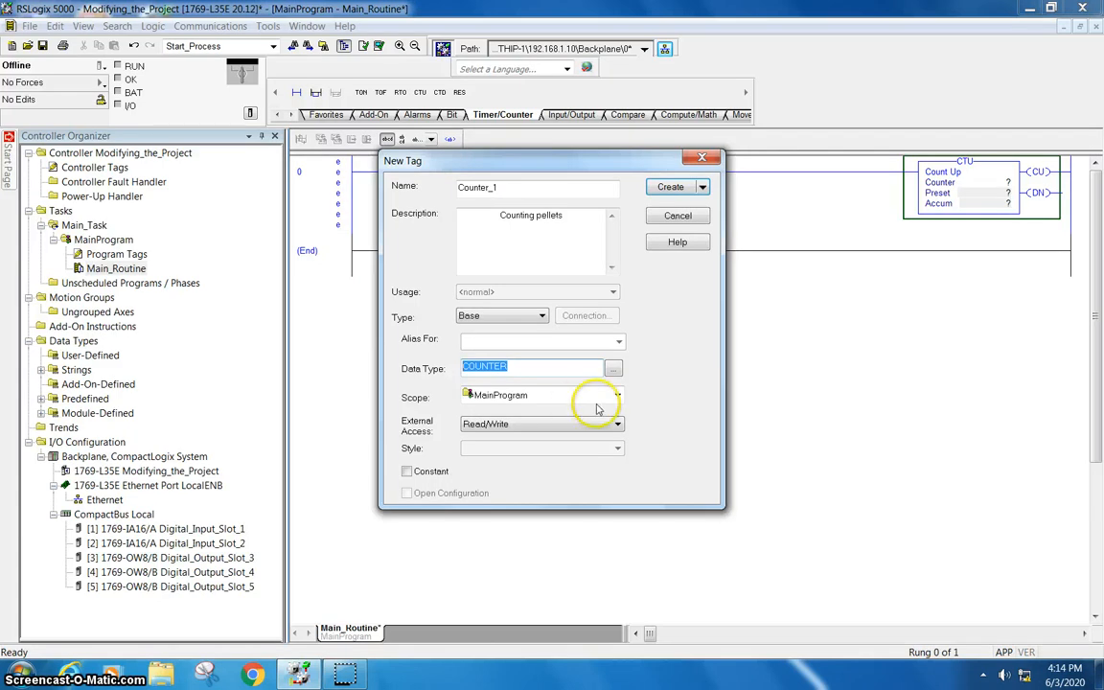
Review the tag's scope choices, leaving it at MainProgram scope.
click(617, 395)
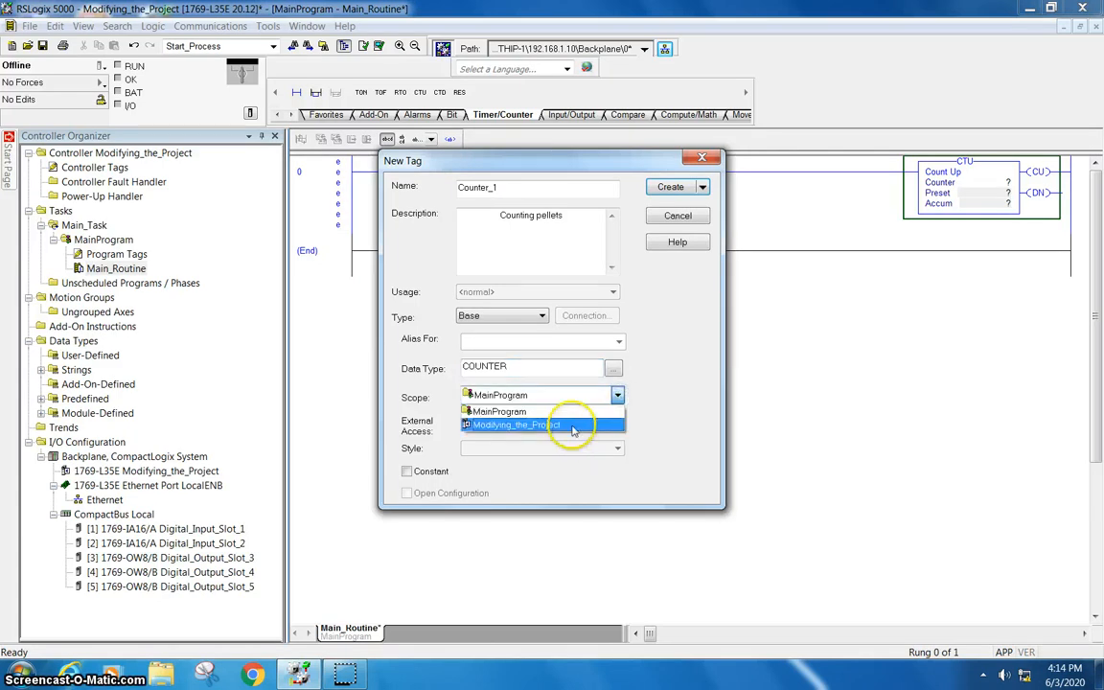
click(516, 426)
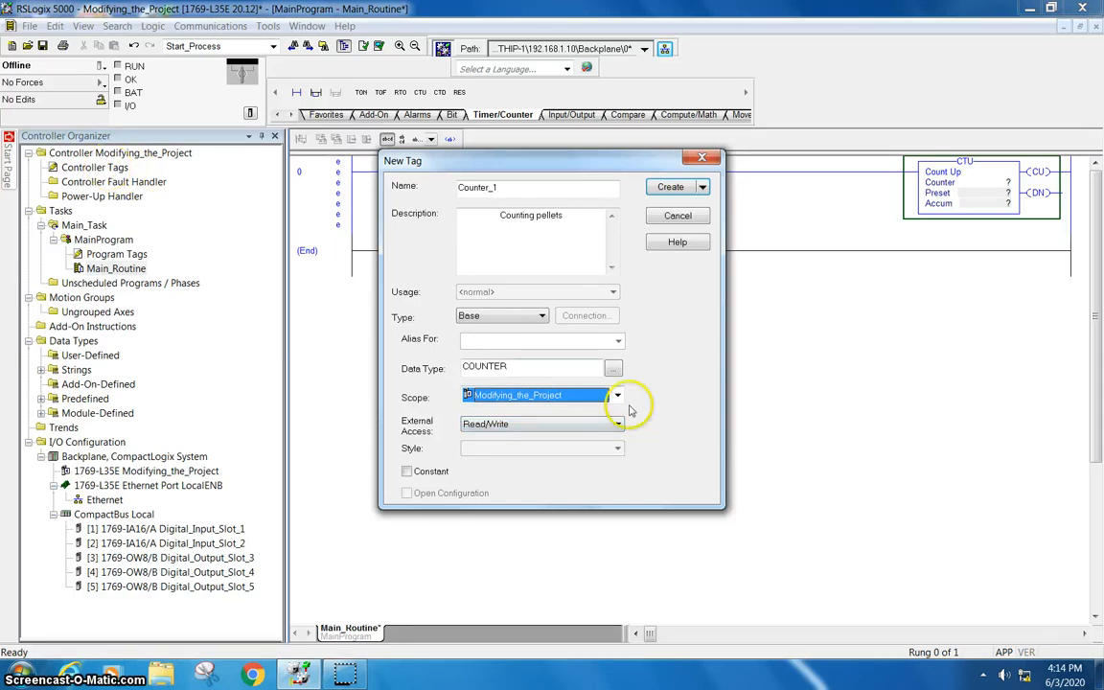
click(540, 395)
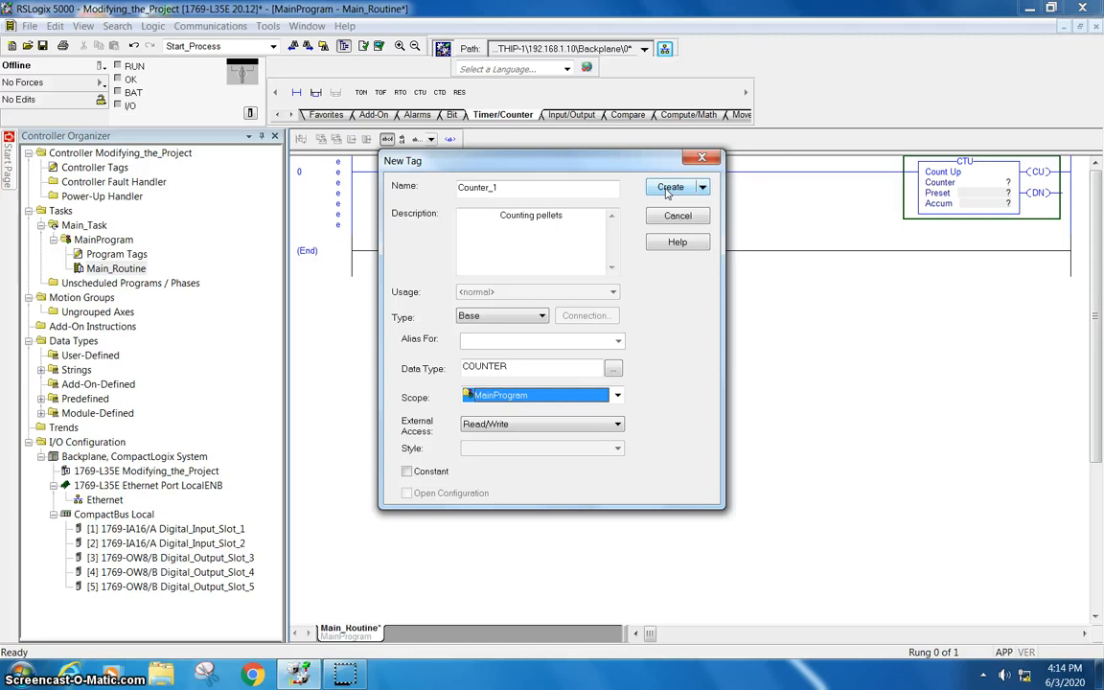
Create Counter_1, then add a normally open contact with new BOOL tag Toggle_1 before it.
click(671, 187)
text(10)
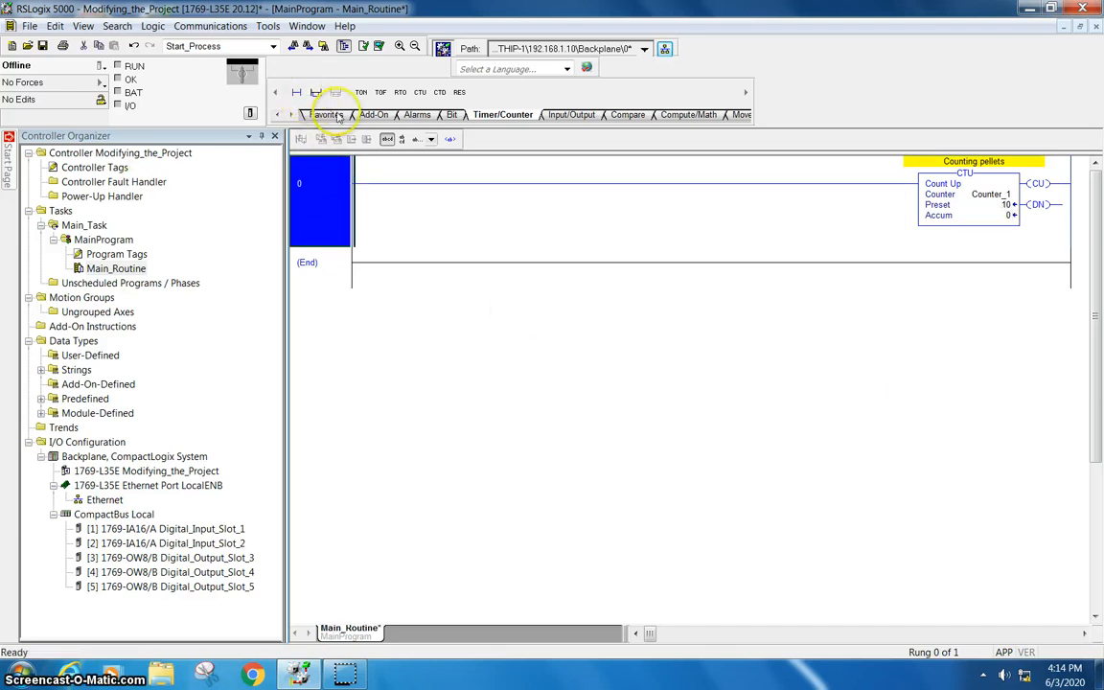
click(327, 115)
text(Too)
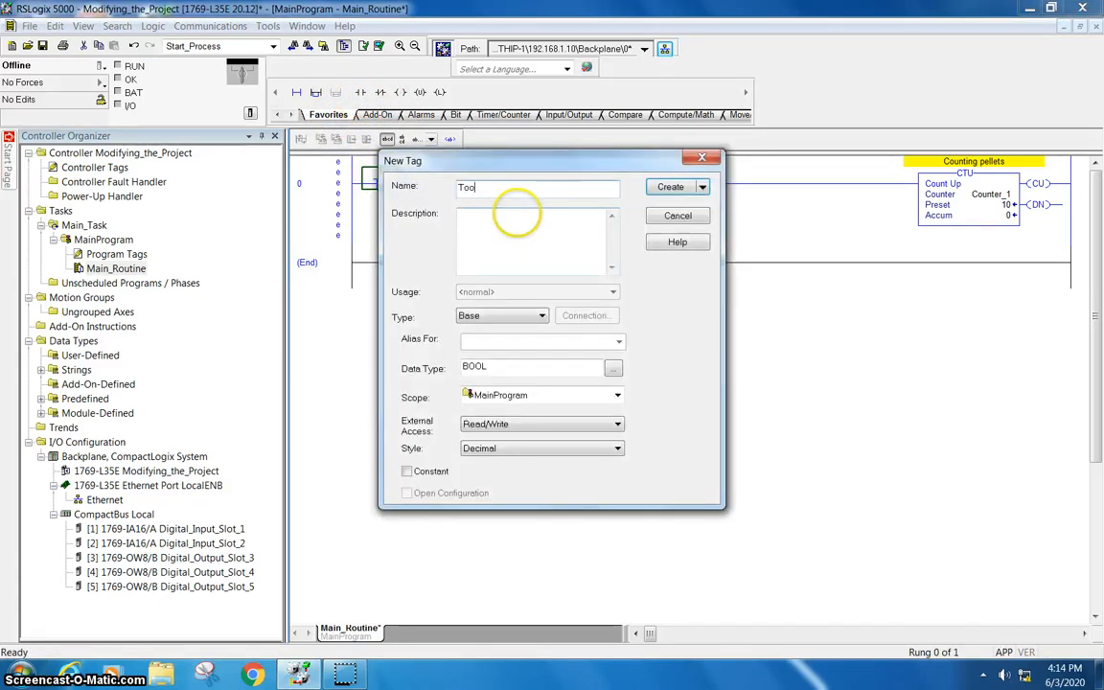
text(g)
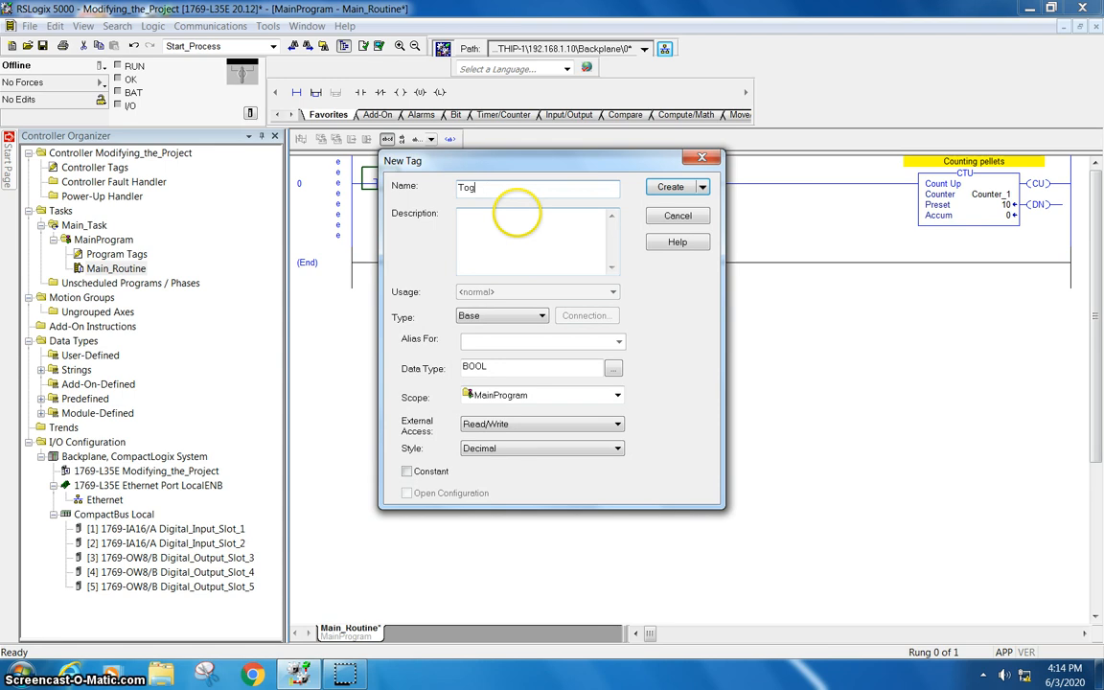
text(oogle_1)
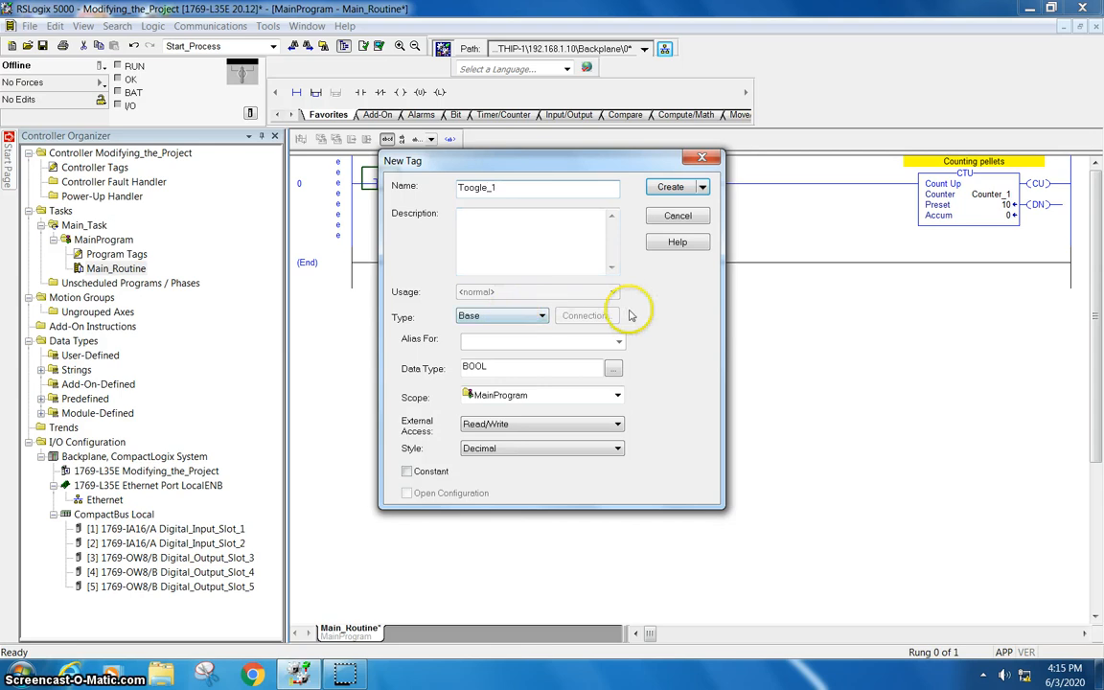
click(670, 186)
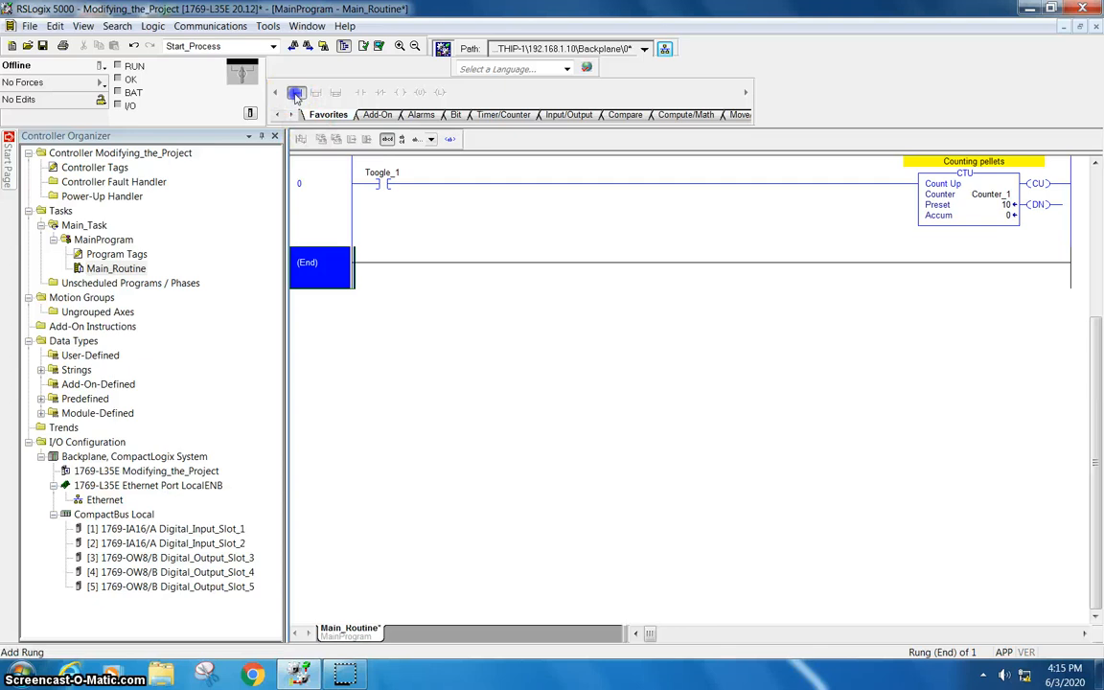
Add rung 1 with a Counter_1.DN contact driving the PL1 output, then start rung 2.
click(360, 92)
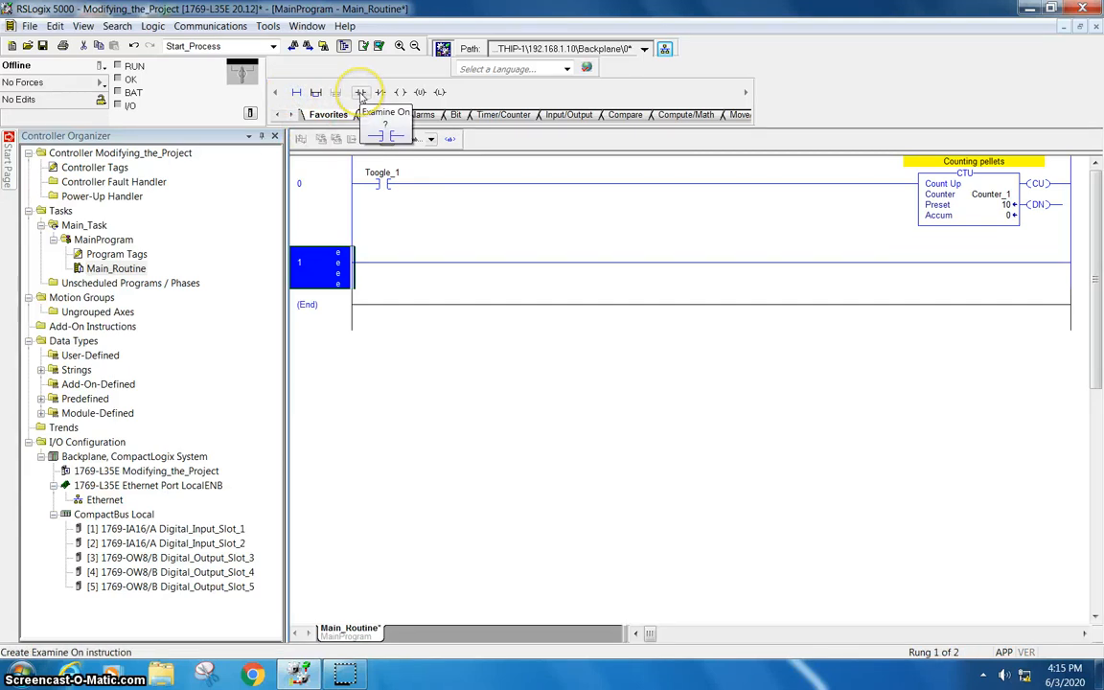
click(361, 92)
text(cou)
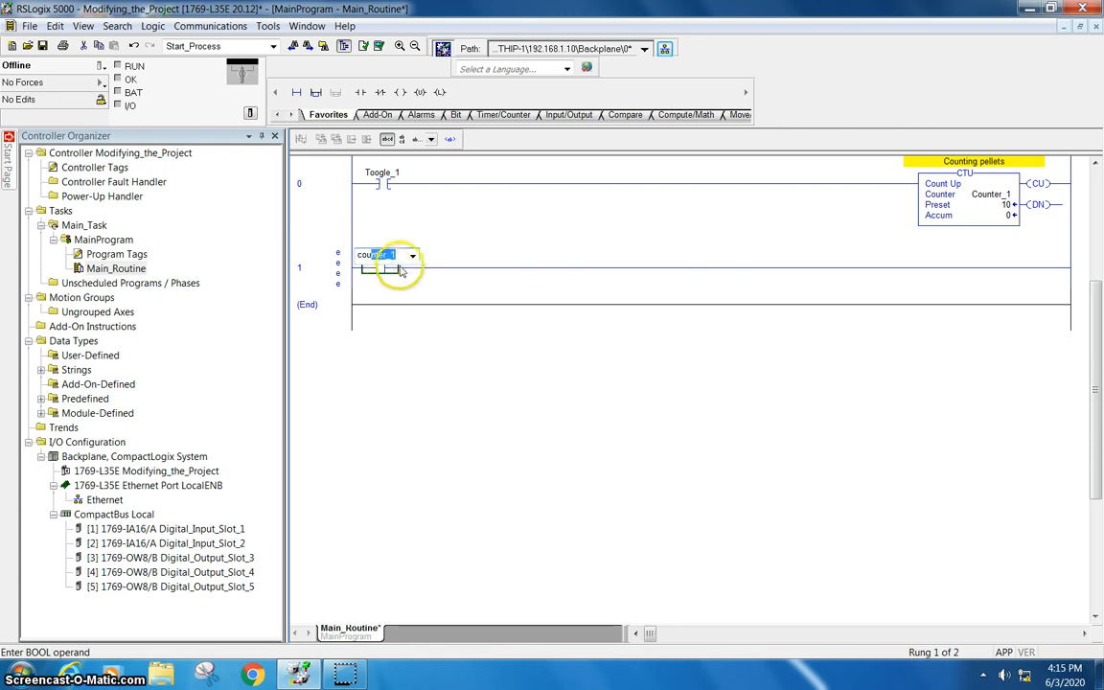
click(412, 255)
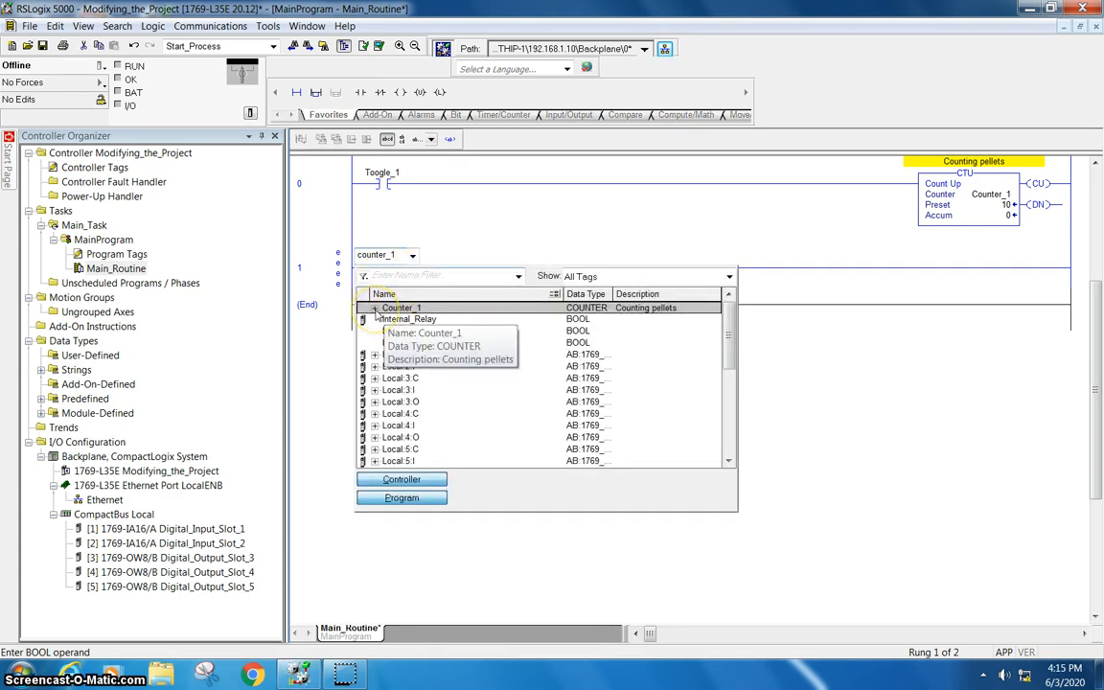
click(376, 307)
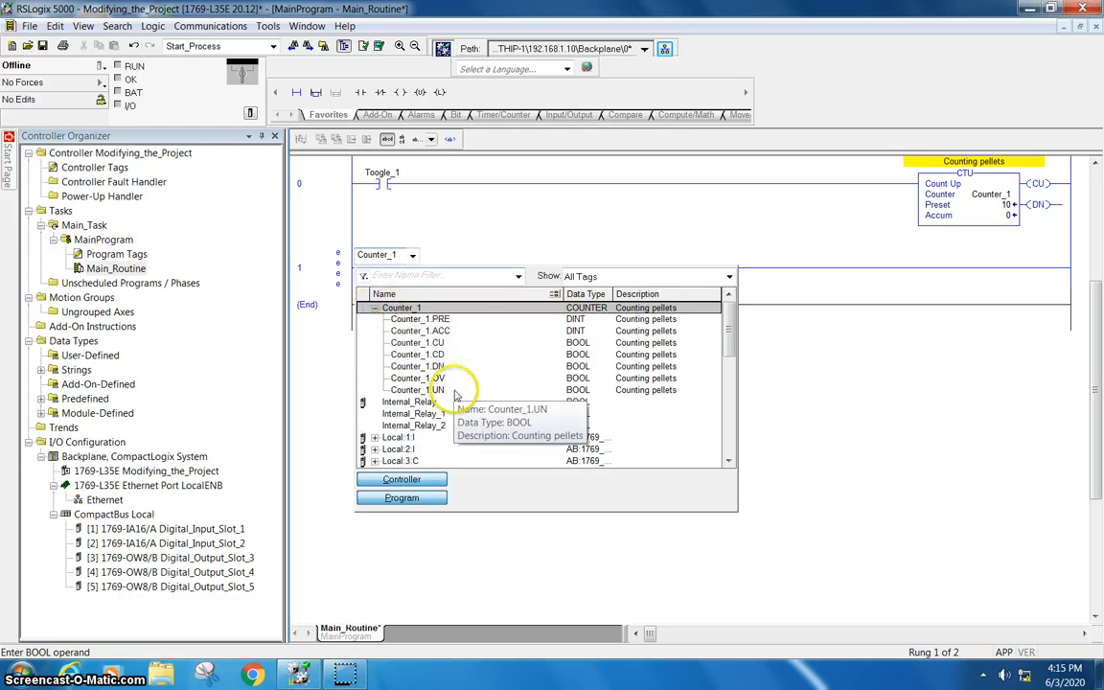
mouse_move(437, 366)
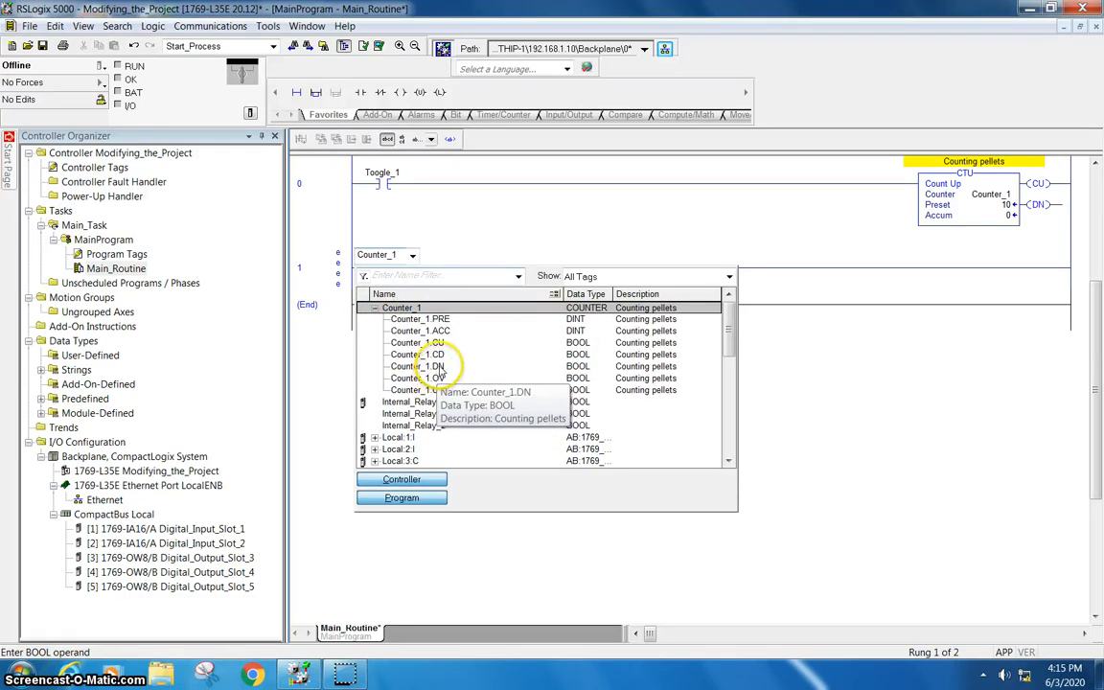
click(416, 366)
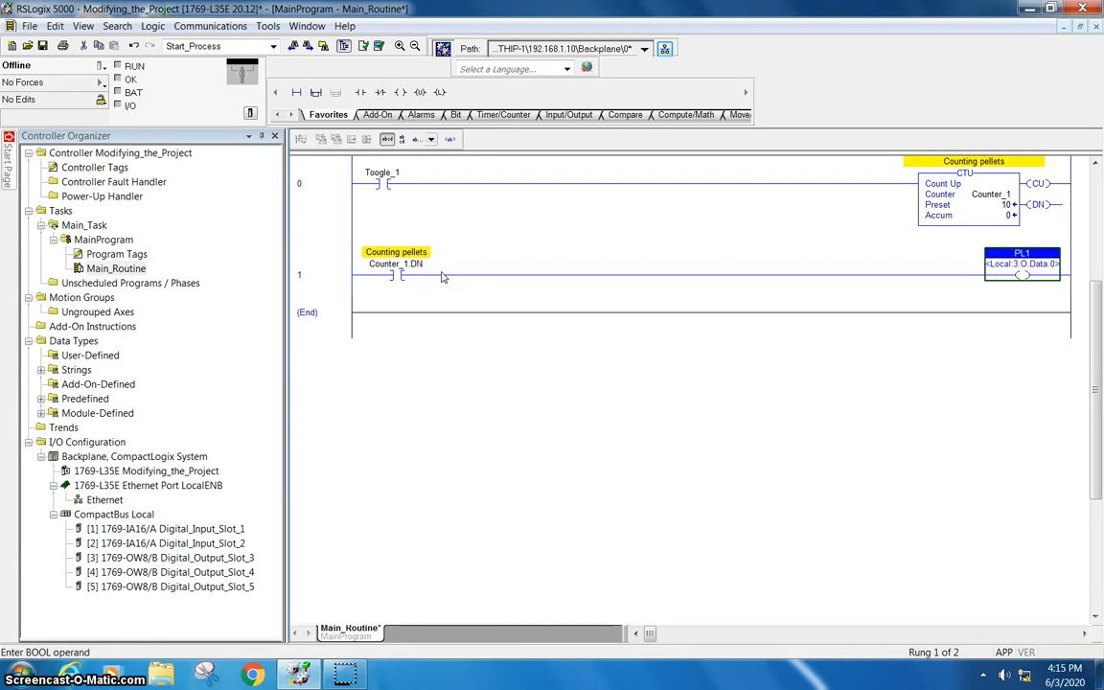
click(295, 92)
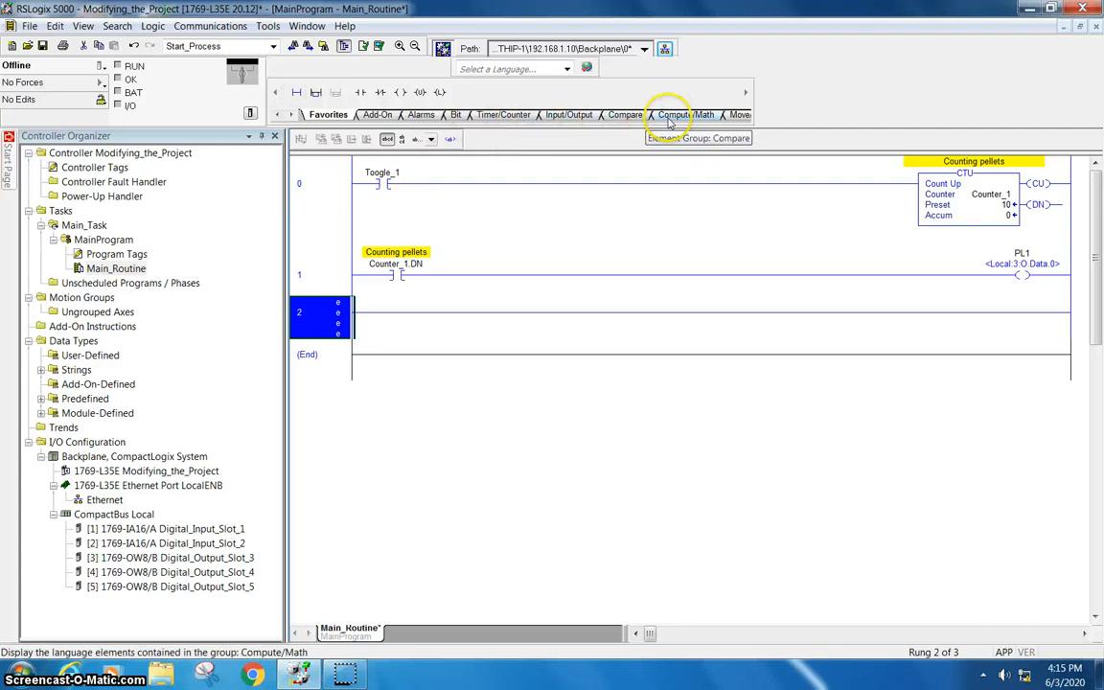
mouse_move(506, 115)
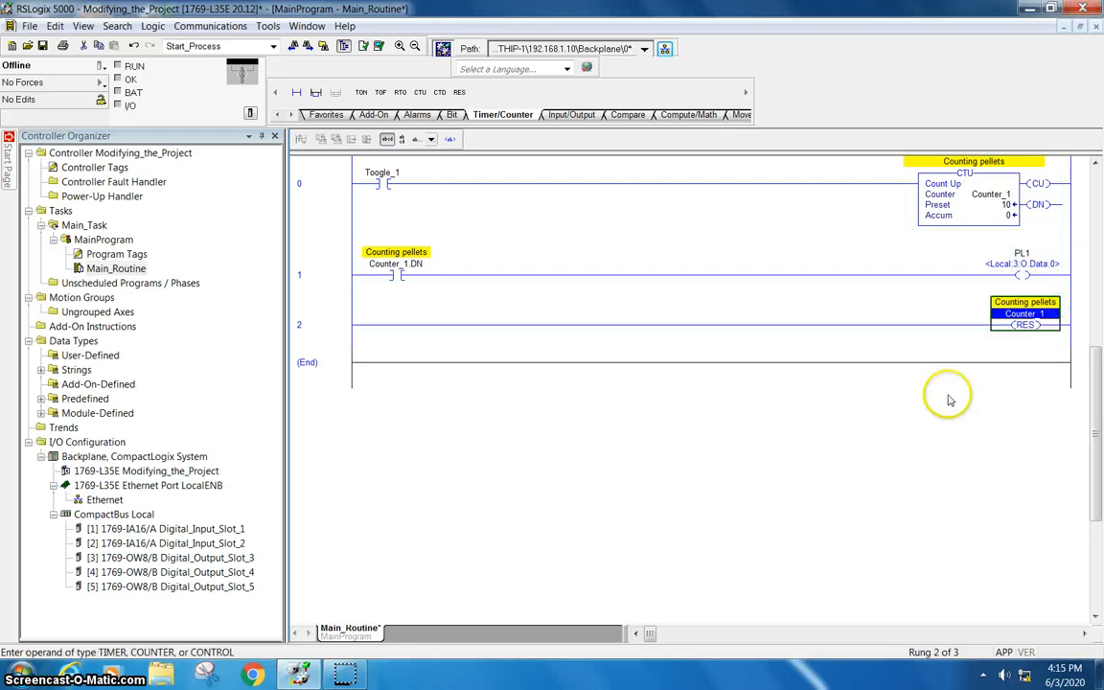
mouse_move(829, 393)
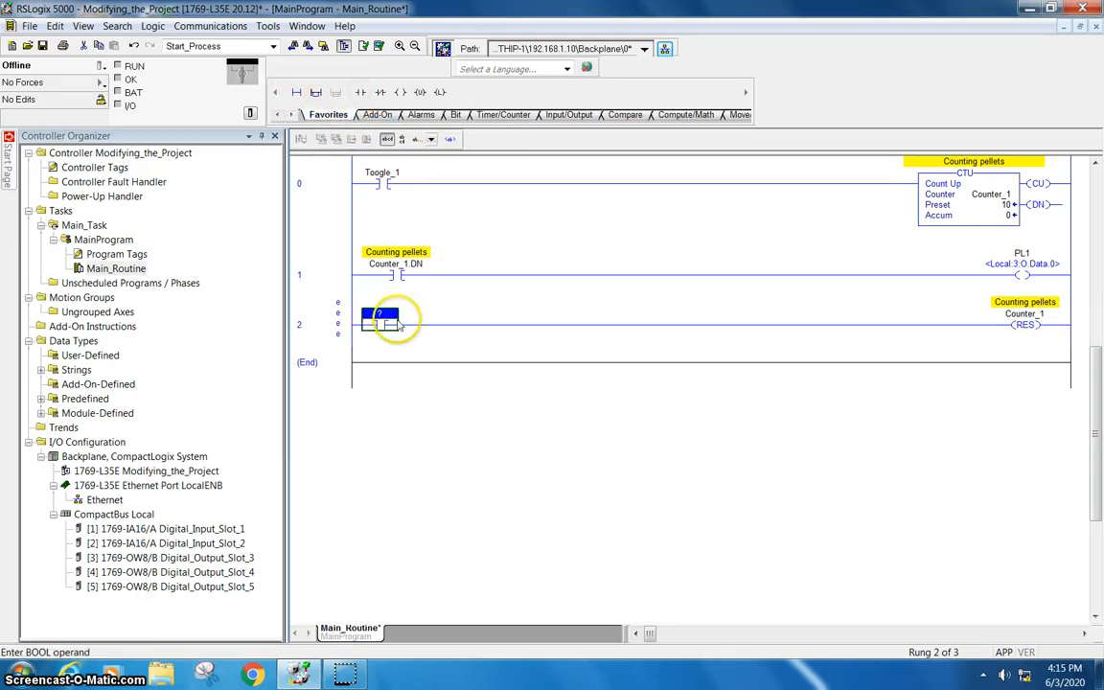
Create a BOOL tag Reset_Toggle for the rung 2 contact that resets Counter_1.
right_click(379, 318)
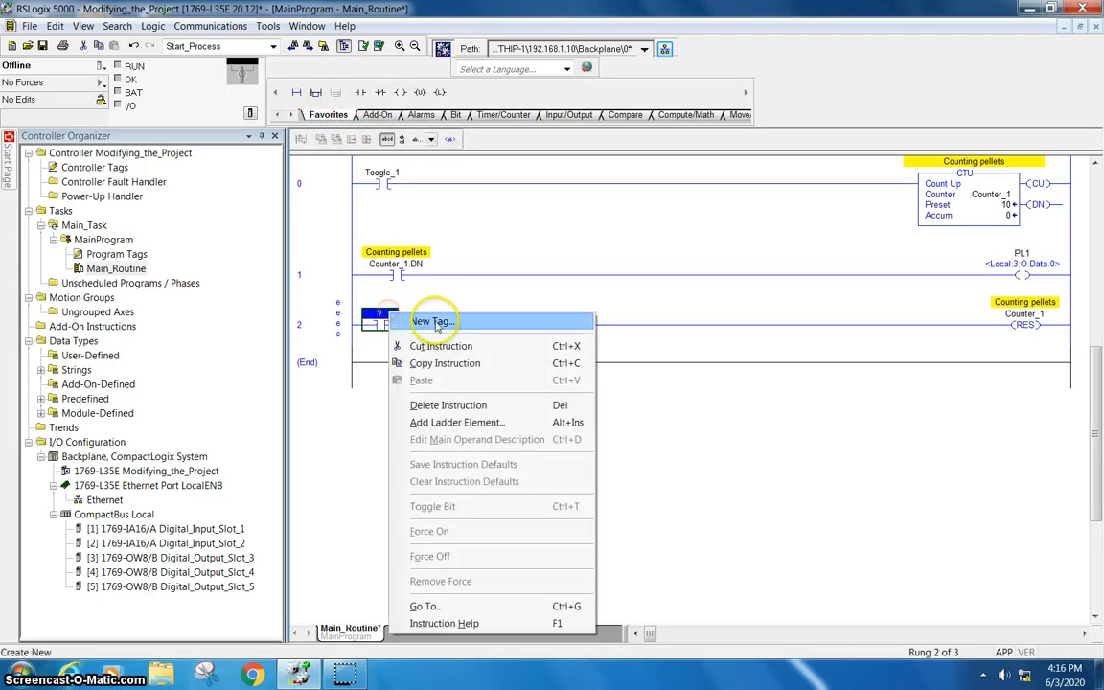
click(433, 322)
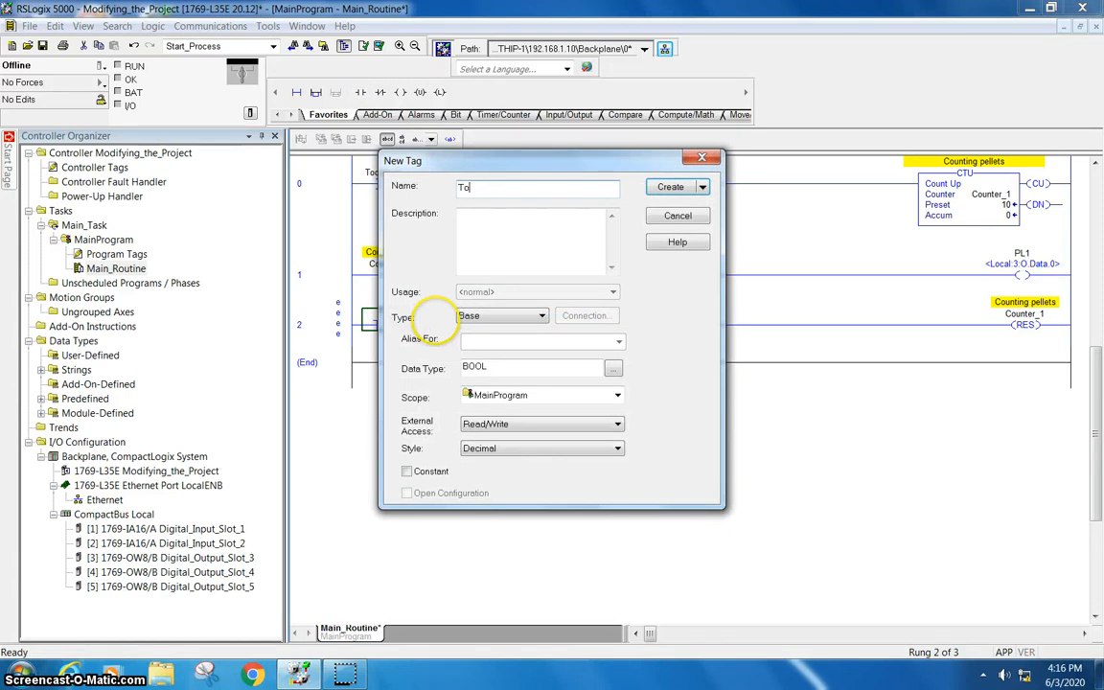
text(Reset Toggle)
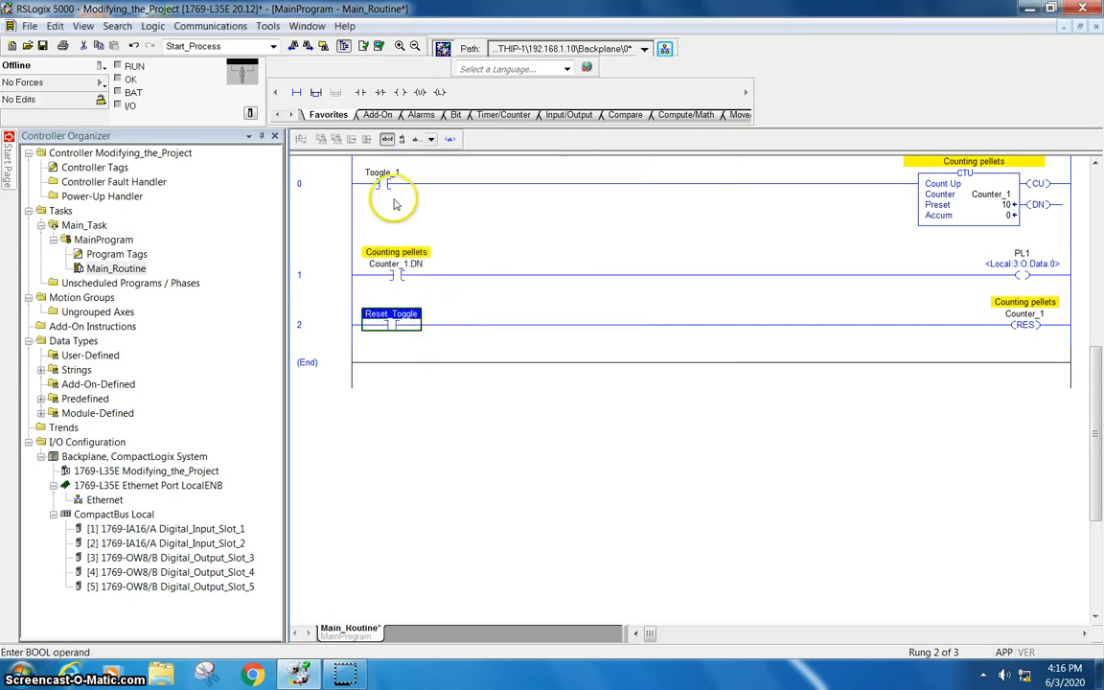
mouse_move(674, 488)
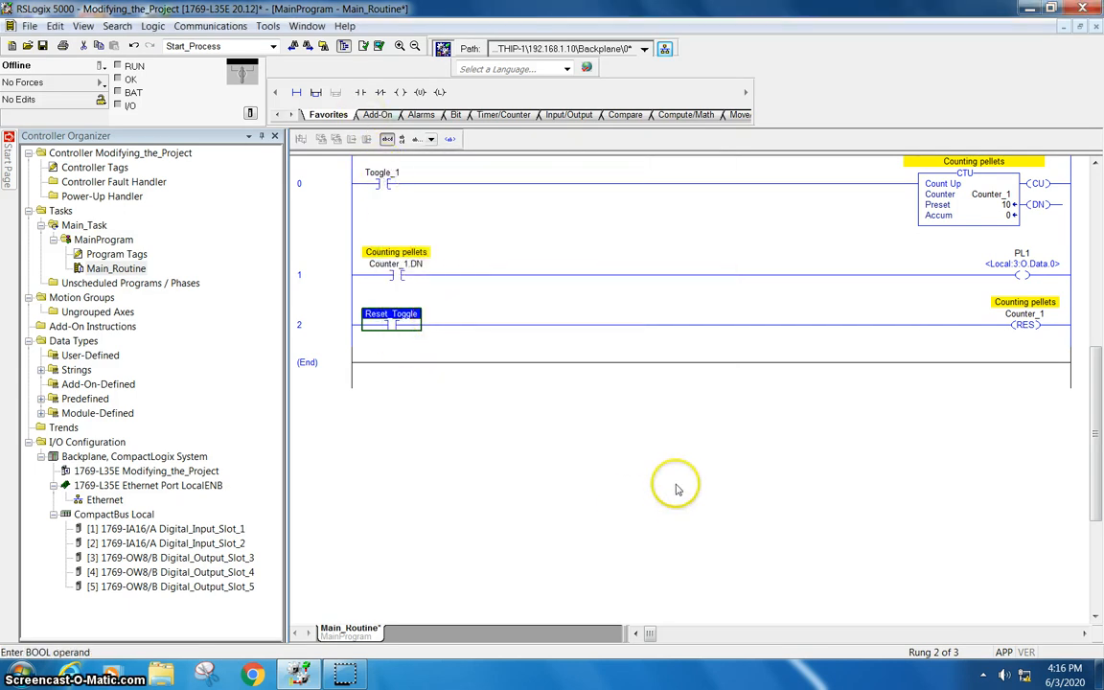
mouse_move(213, 143)
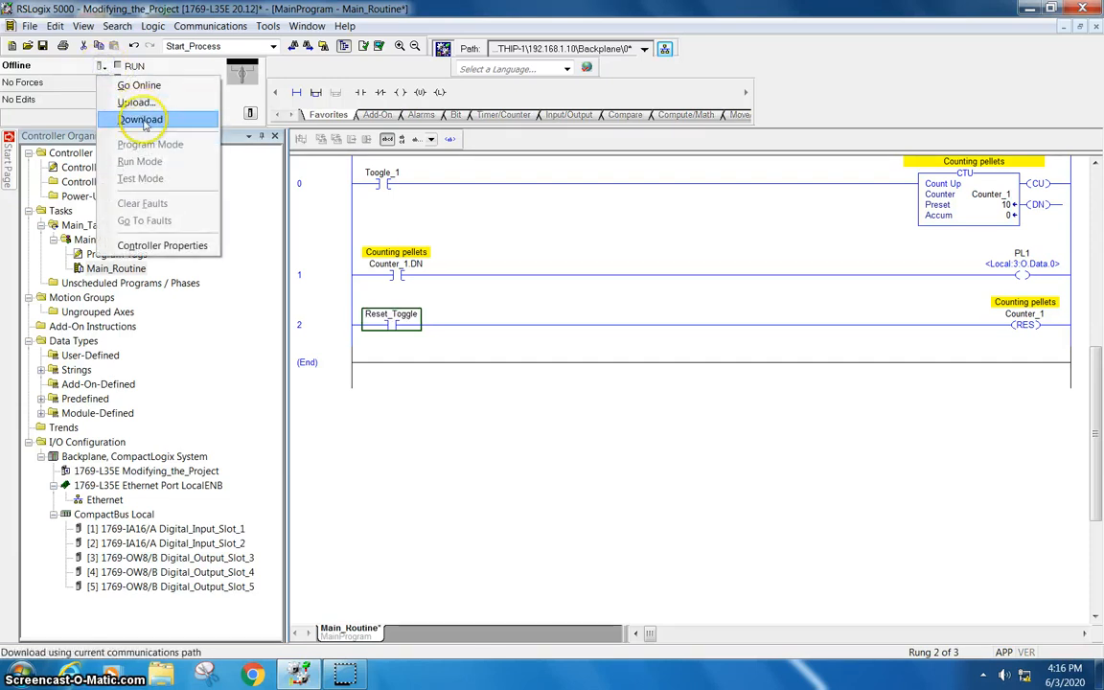
Download the project to the controller and put it in Remote Run mode.
click(142, 119)
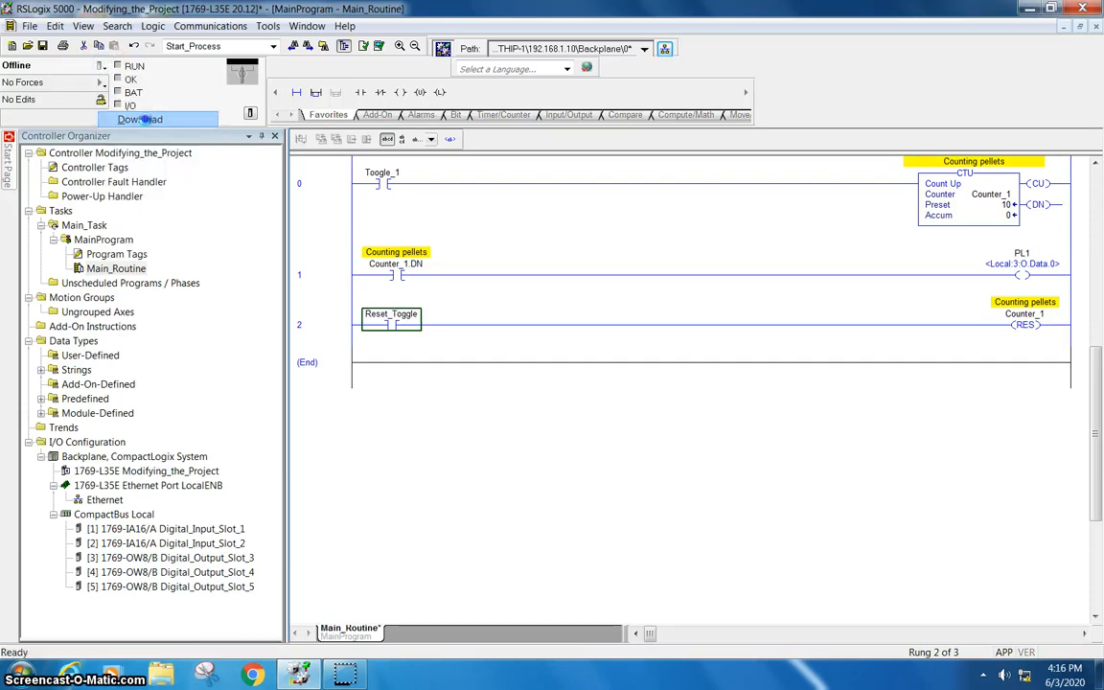
click(140, 119)
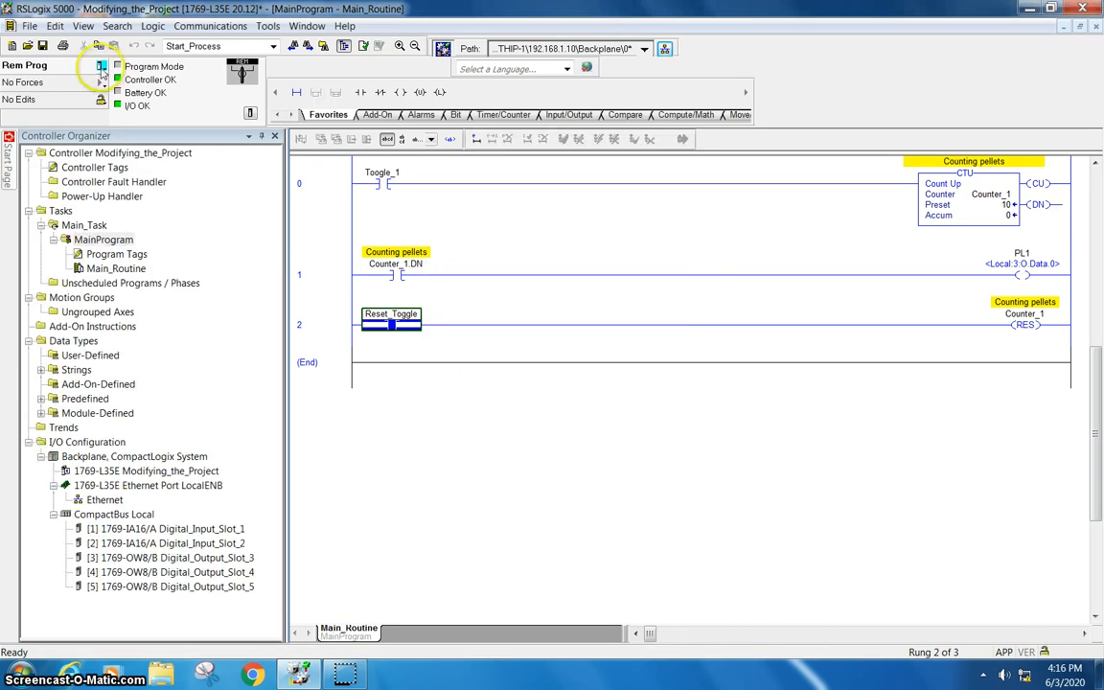
click(104, 73)
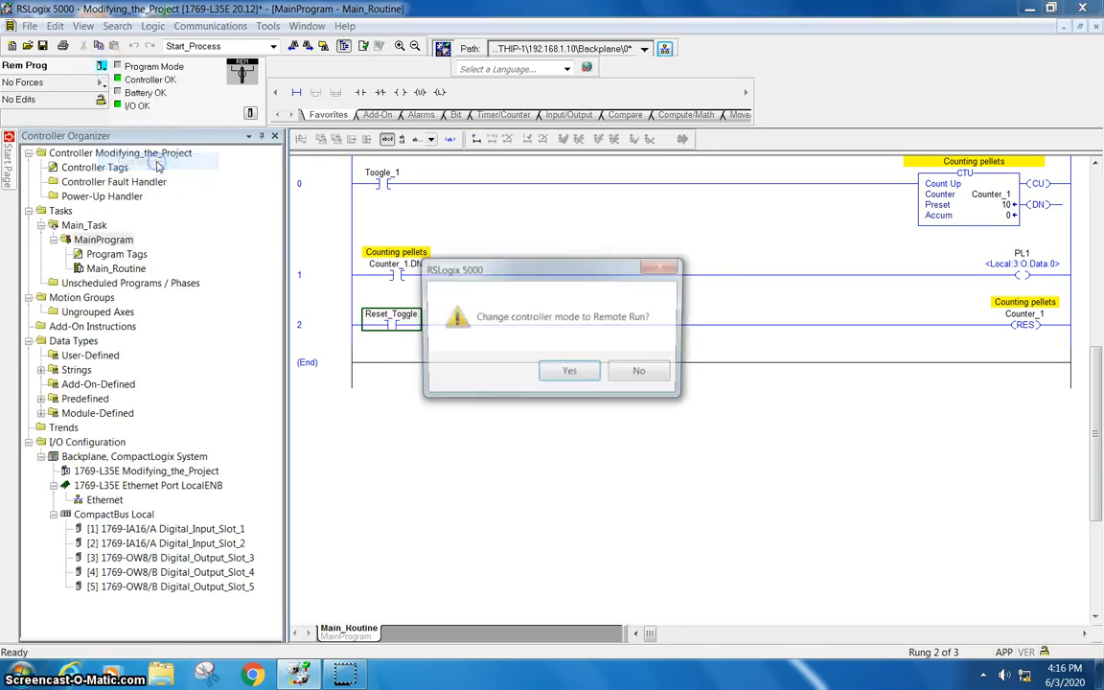
click(569, 371)
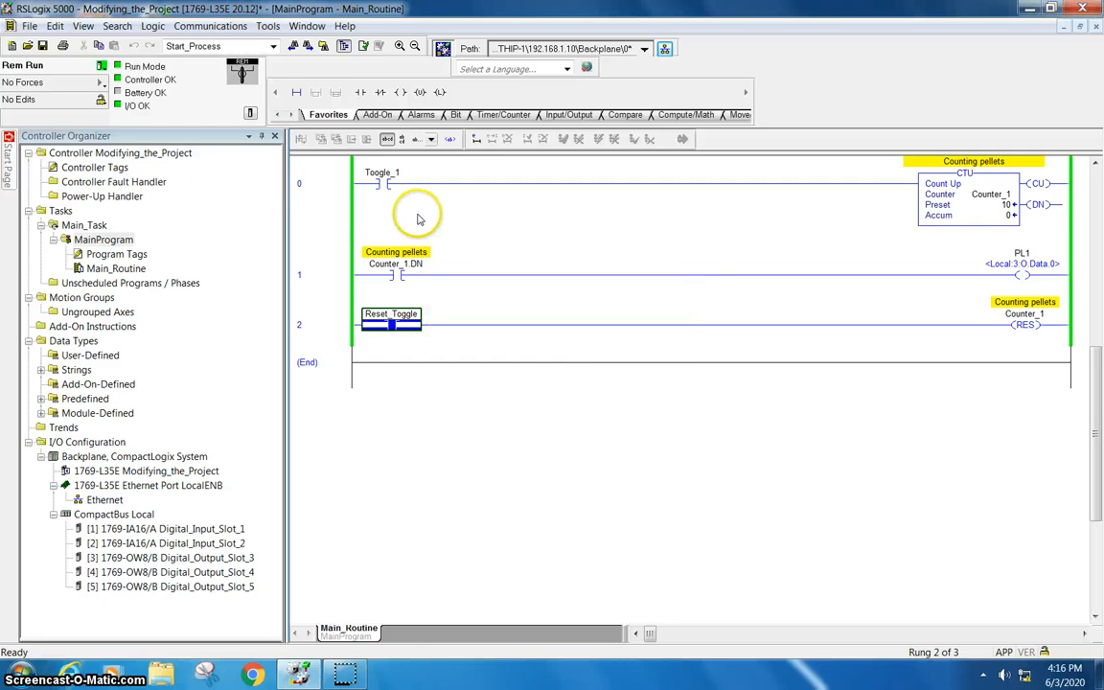
mouse_move(479, 425)
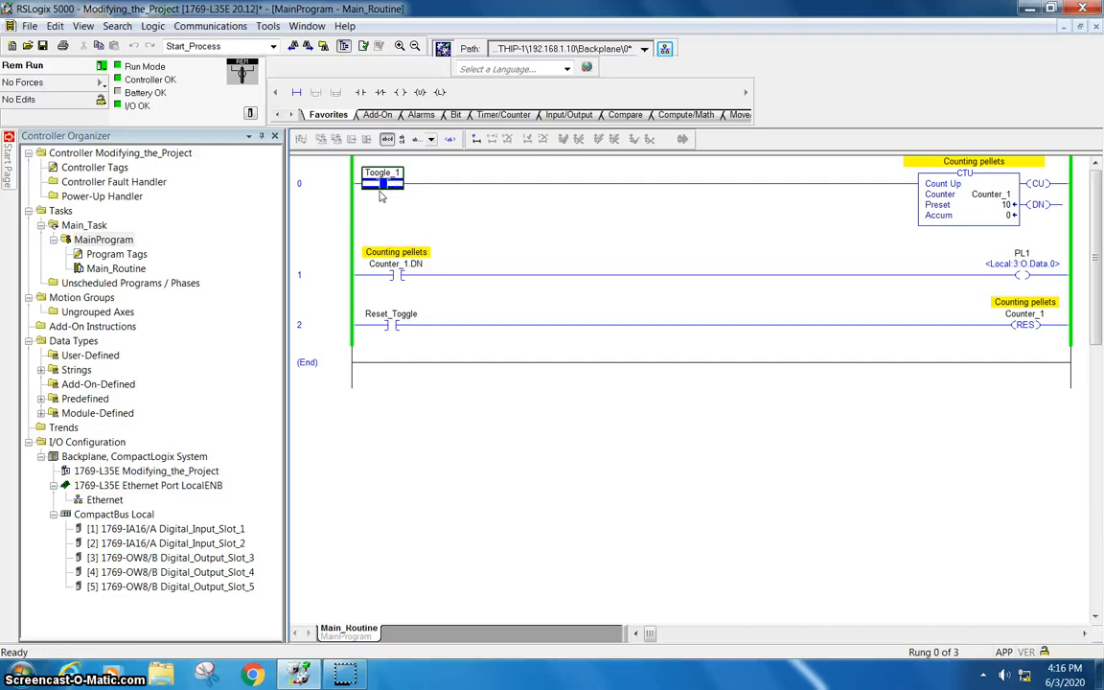
Toggle Toggle_1 repeatedly until Counter_1's accumulator passes its preset of 10.
click(384, 184)
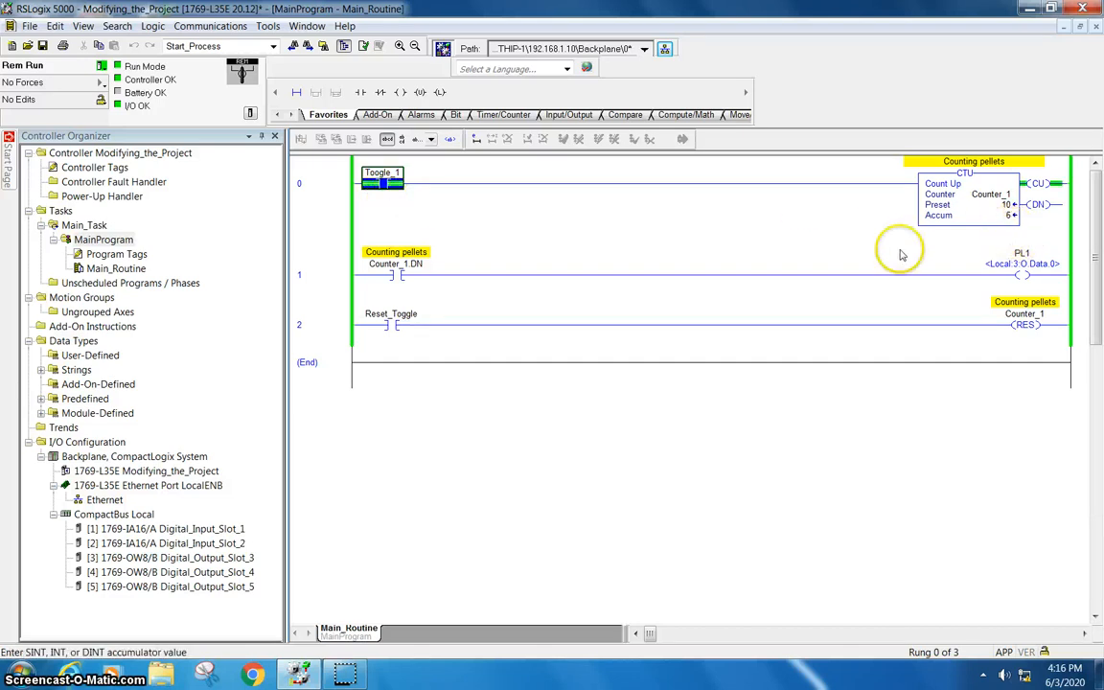
mouse_move(788, 257)
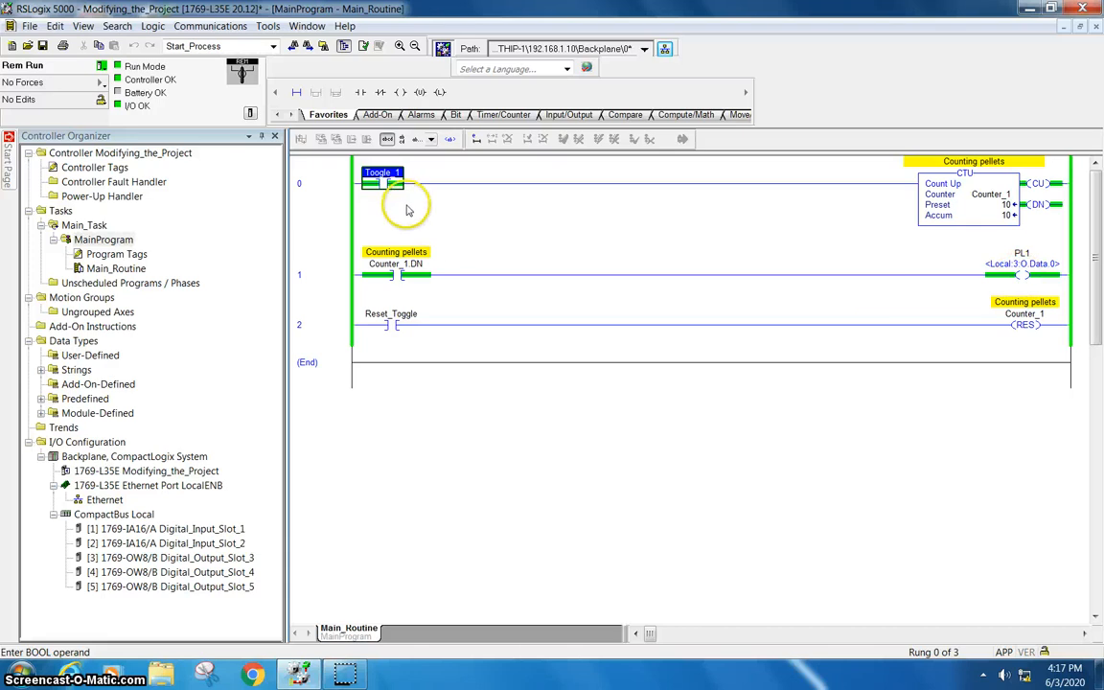
mouse_move(406, 205)
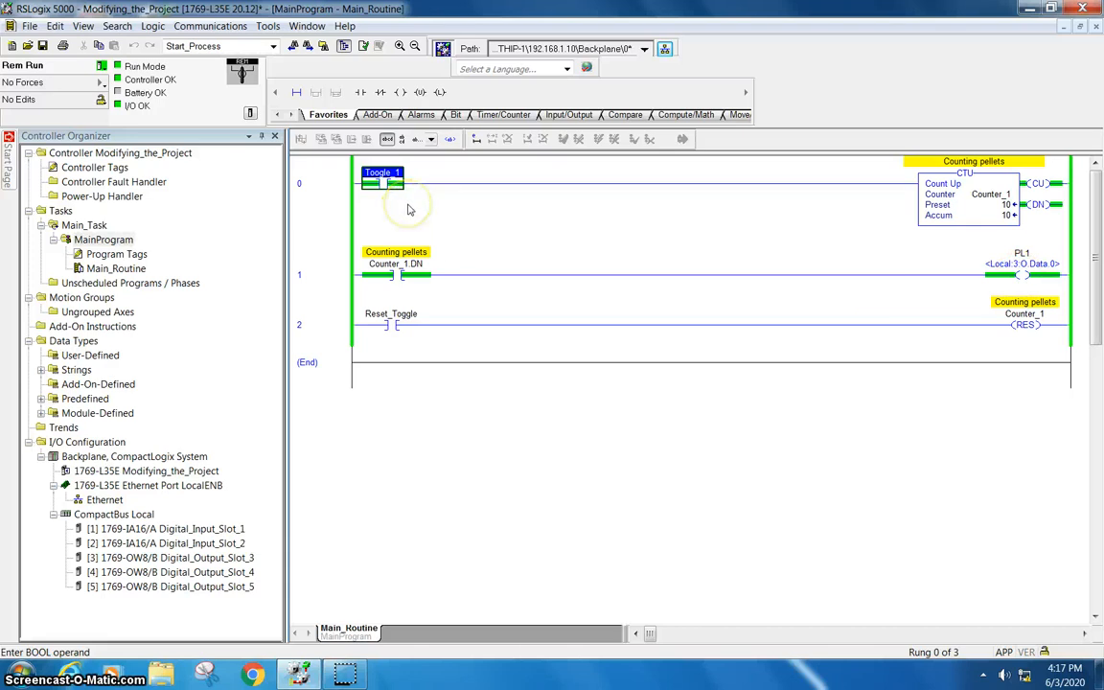
click(383, 182)
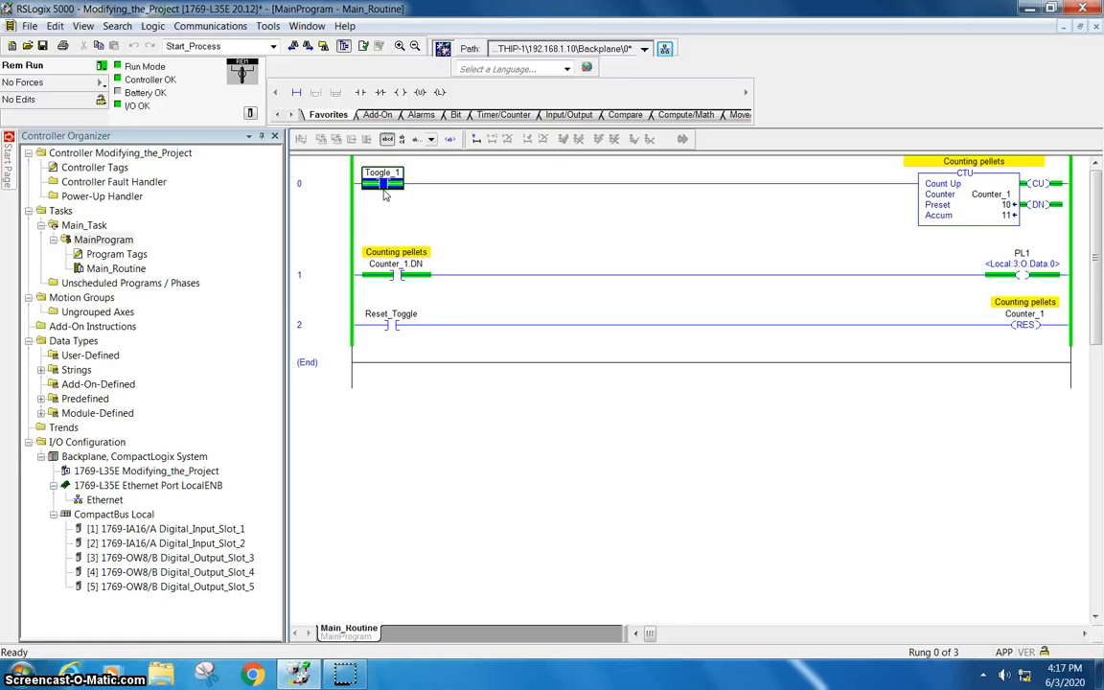
click(383, 173)
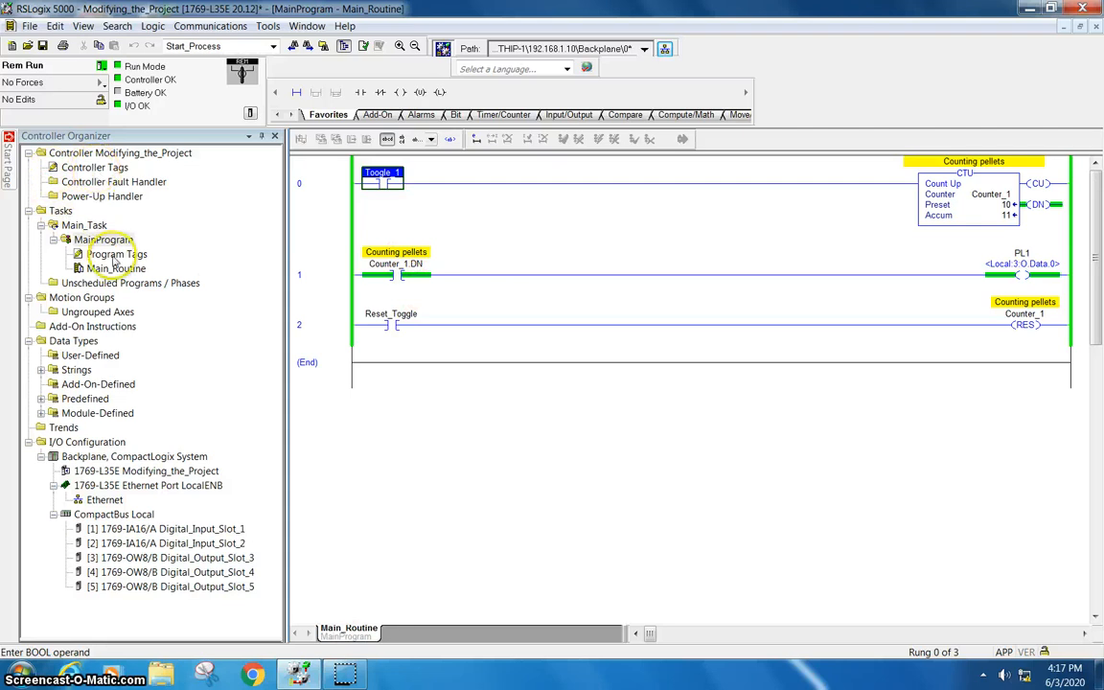
double_click(117, 252)
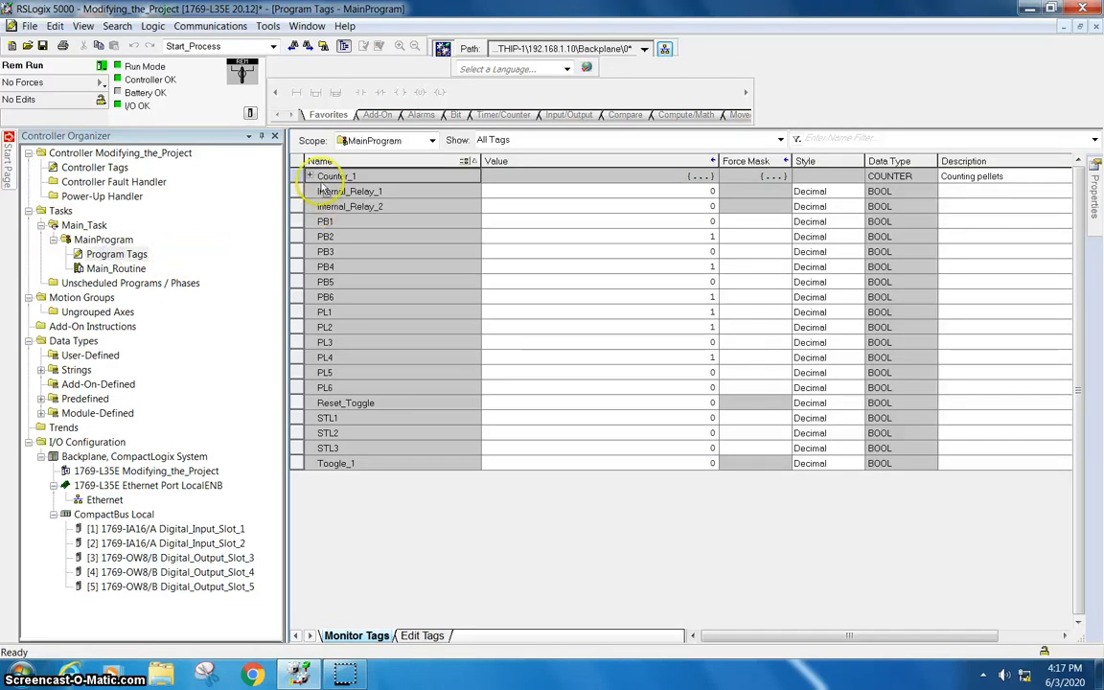
click(309, 176)
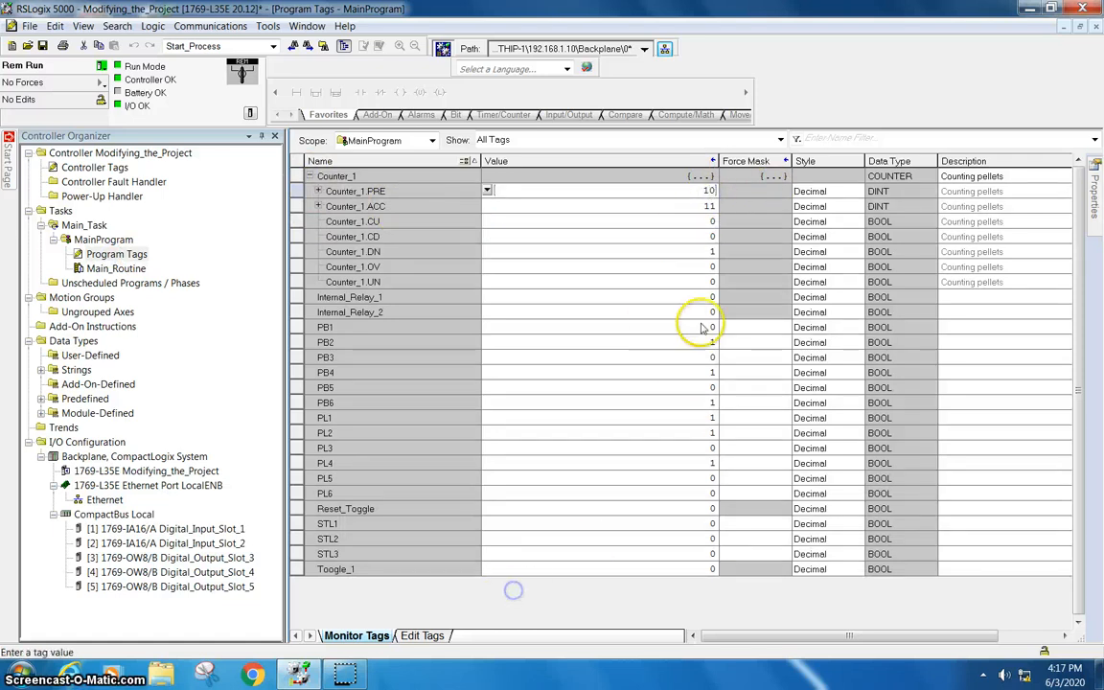
mouse_move(441, 291)
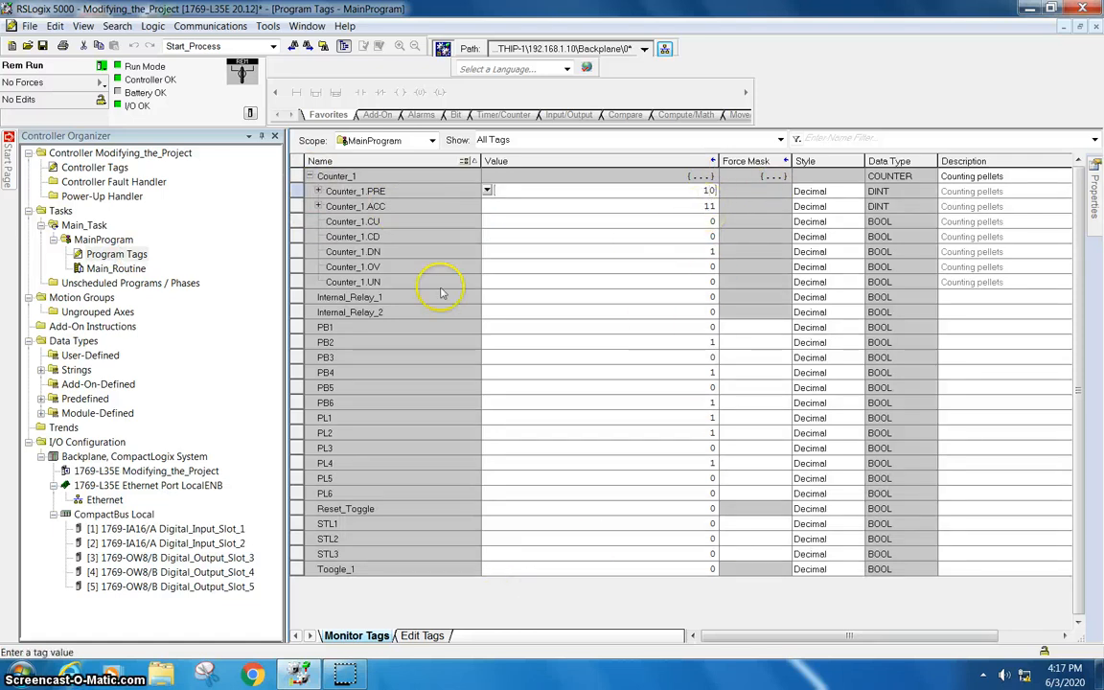
mouse_move(713, 257)
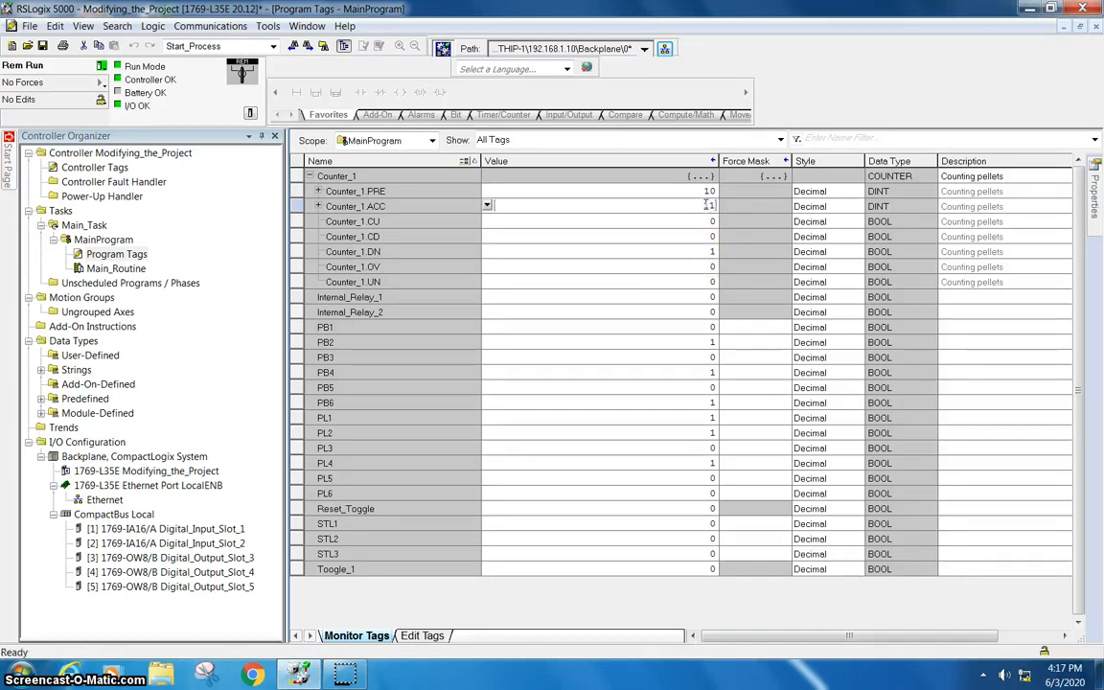
click(421, 636)
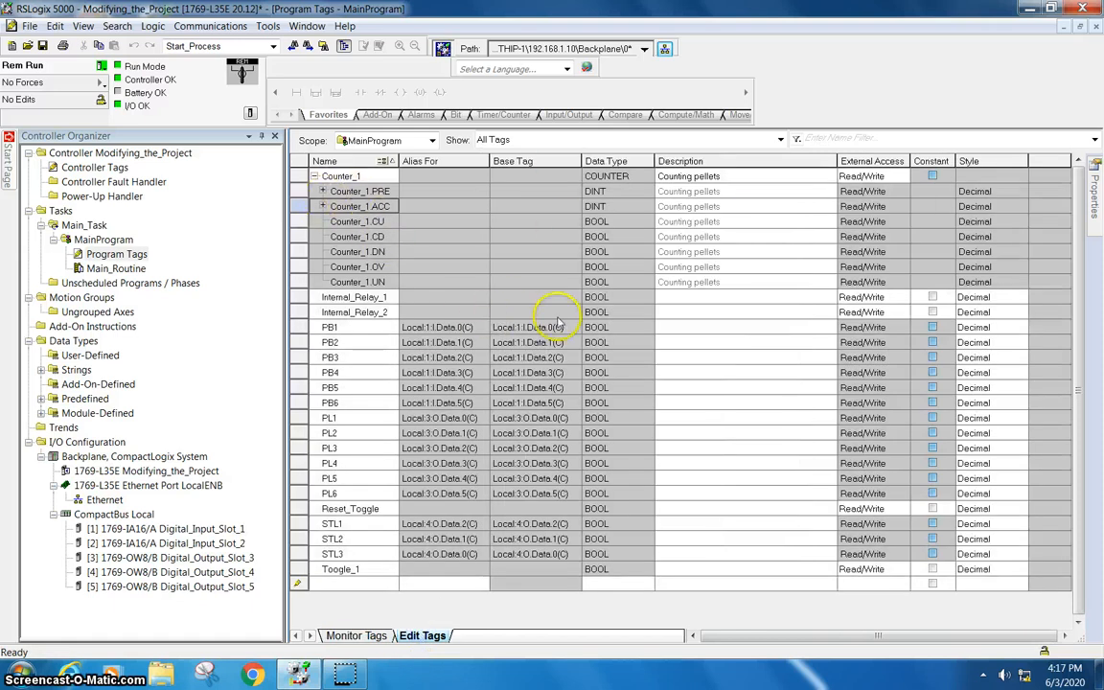
mouse_move(452, 183)
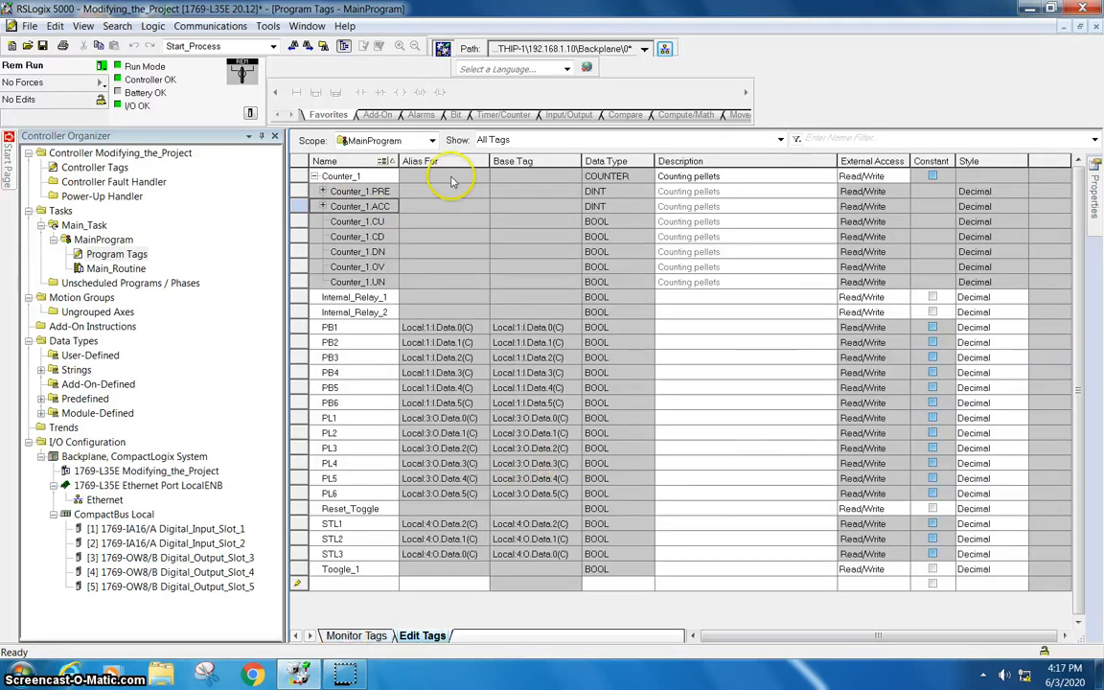
click(357, 636)
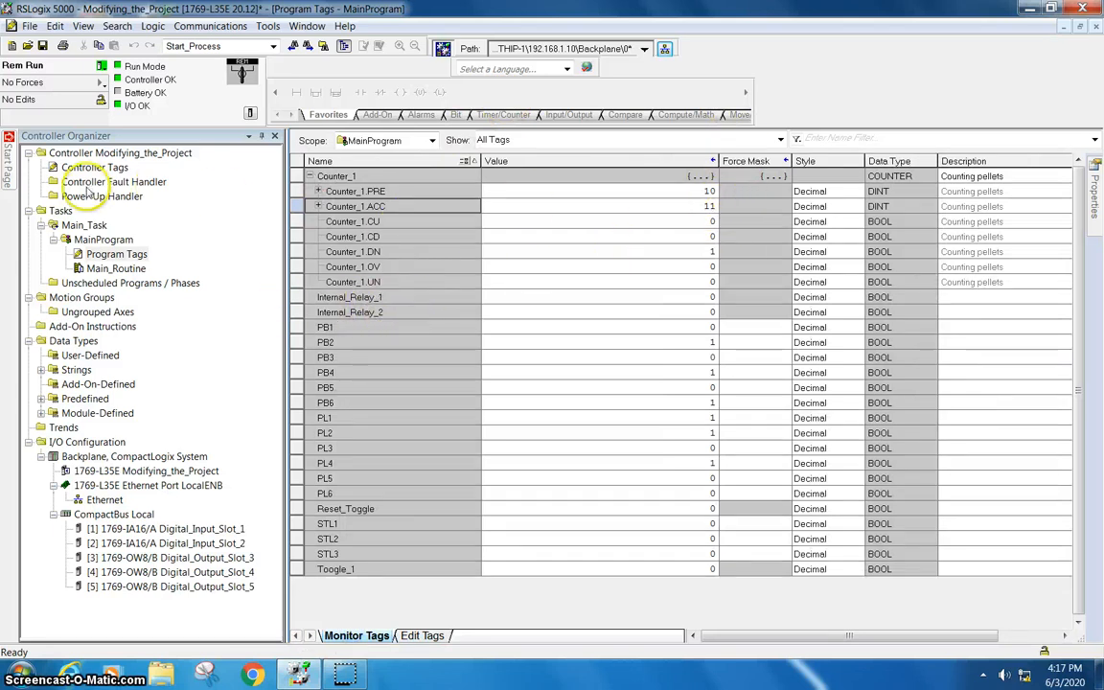
double_click(115, 268)
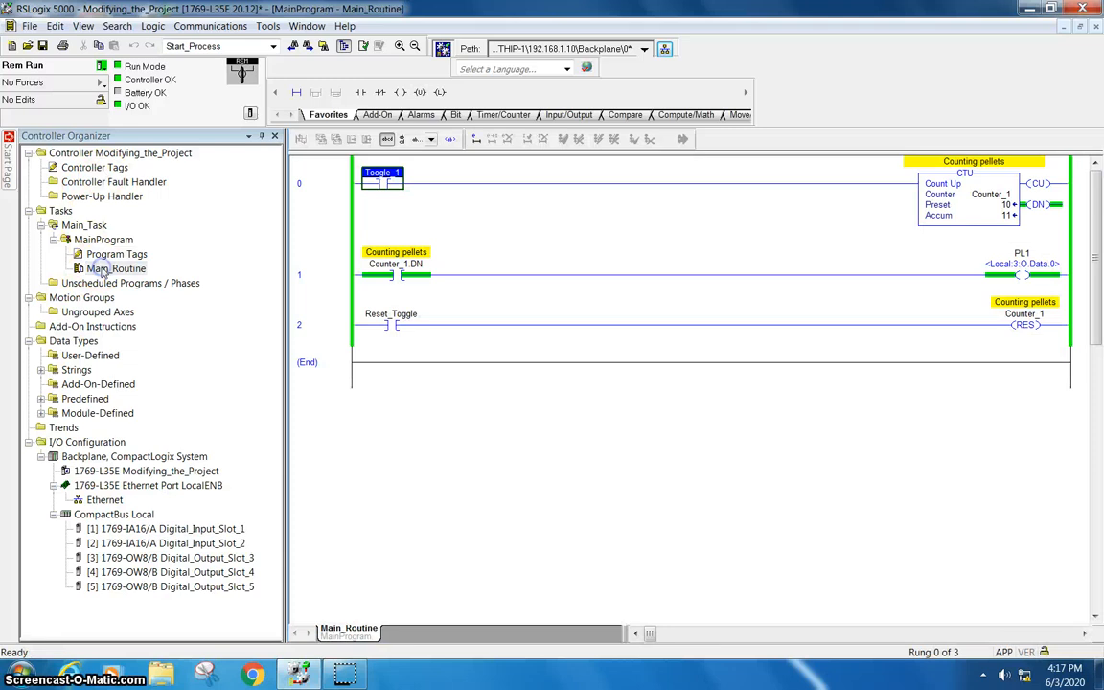
Clear Counter_1's Accum to 0, set its preset to 5 in Program Tags, and return to Main_Routine.
click(391, 323)
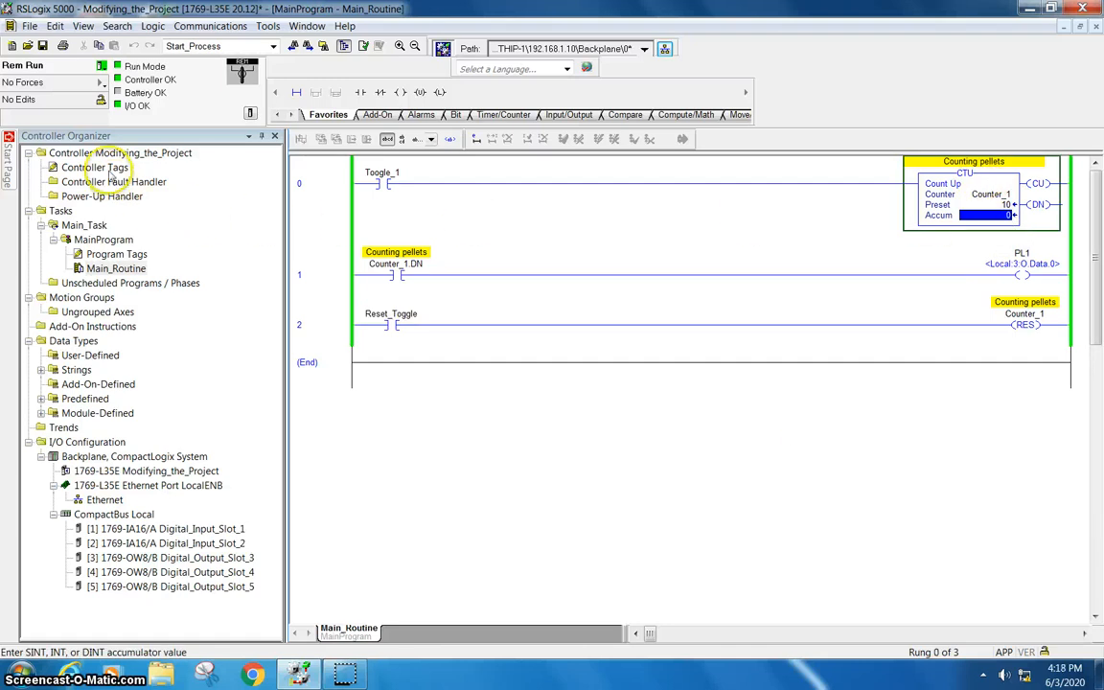
double_click(115, 253)
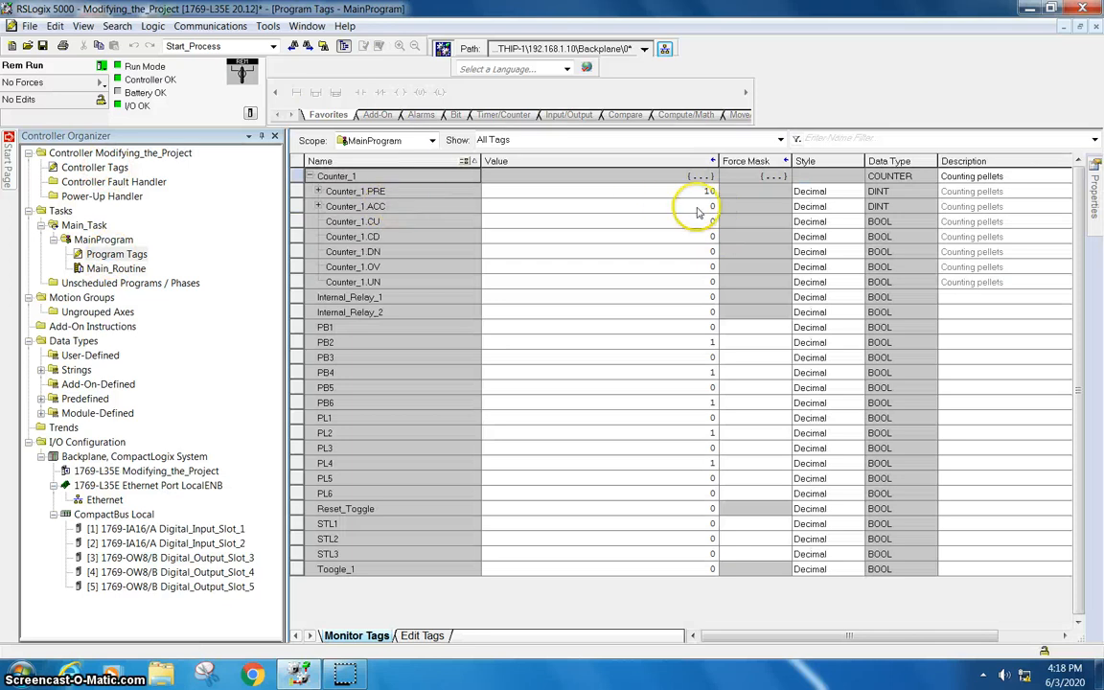
click(598, 192)
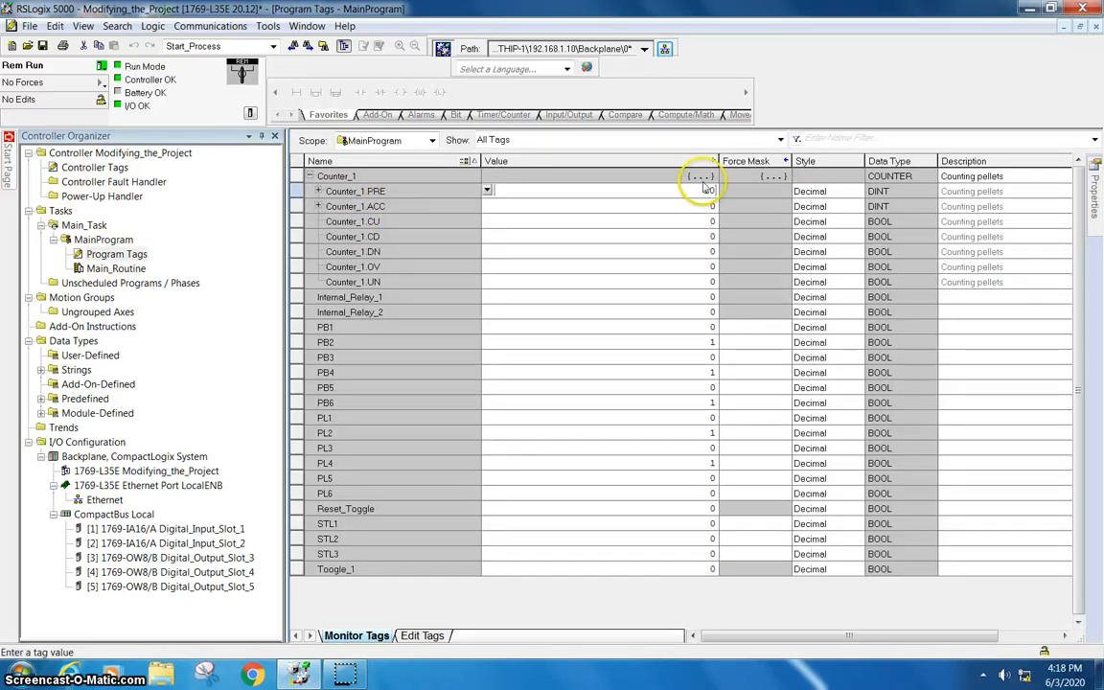
text(10)
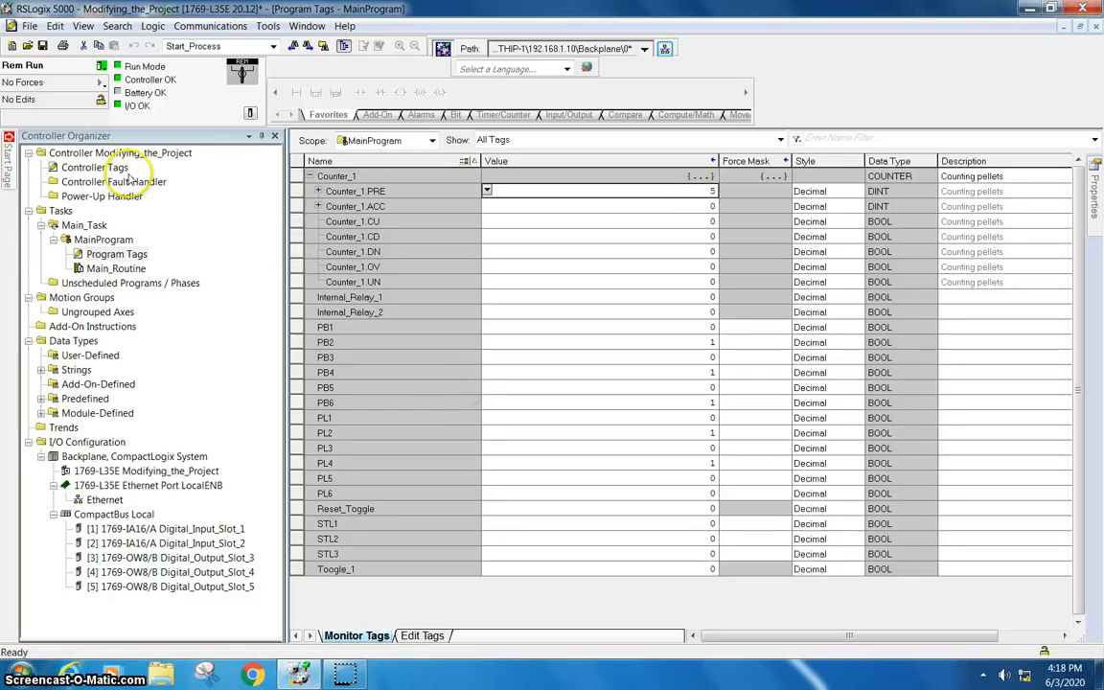
double_click(115, 268)
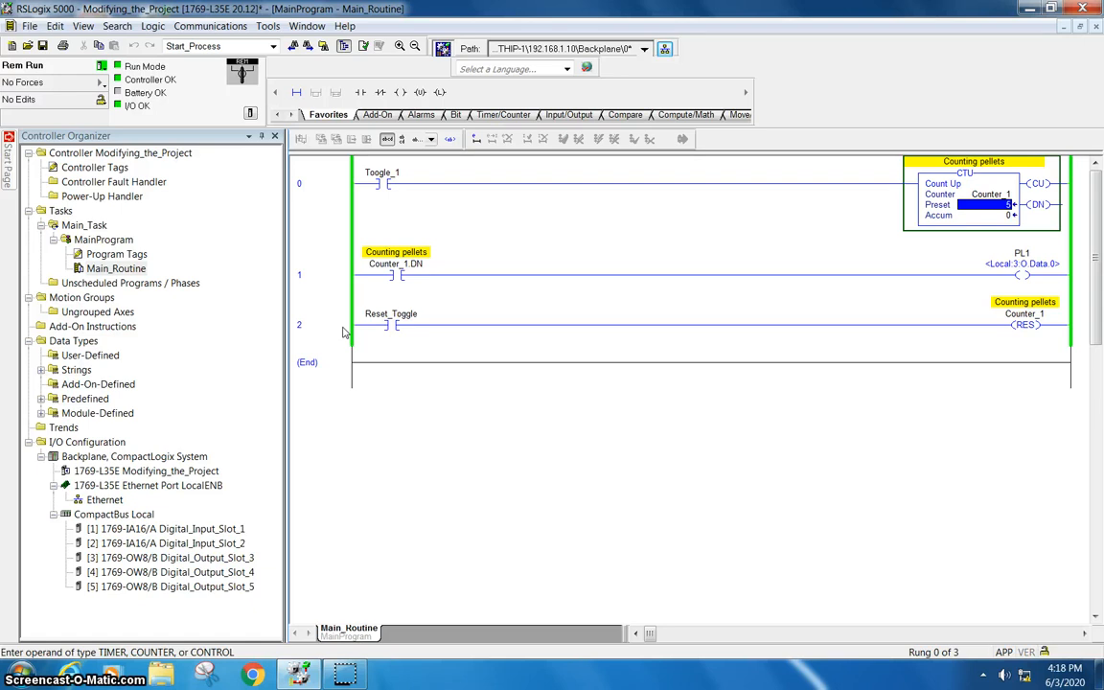
Go offline and begin editing the PL1 rung to add a seal-in branch.
click(103, 65)
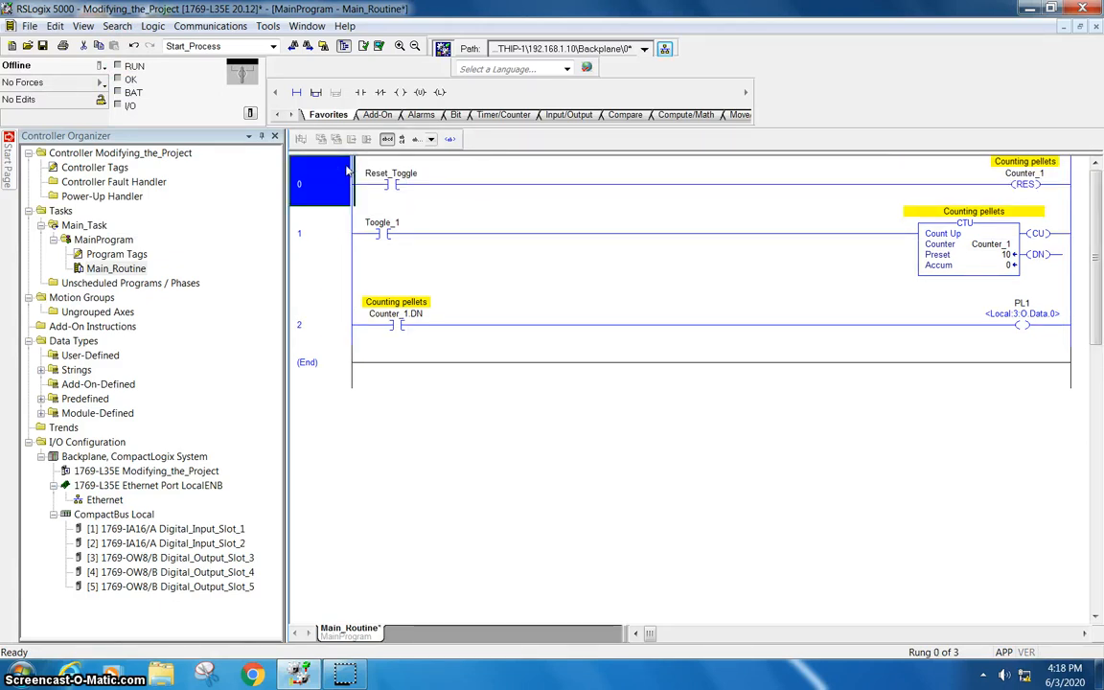
click(393, 326)
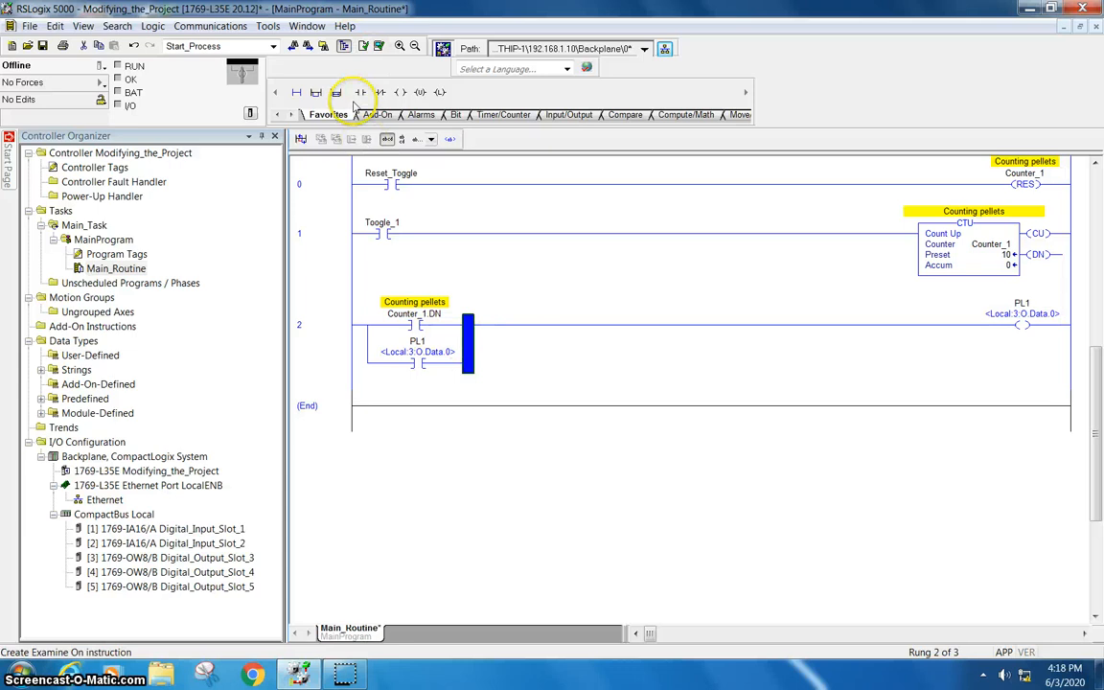
Add a contact with new BOOL tag Toggle_Memory_Drop on the PL1 rung.
click(335, 92)
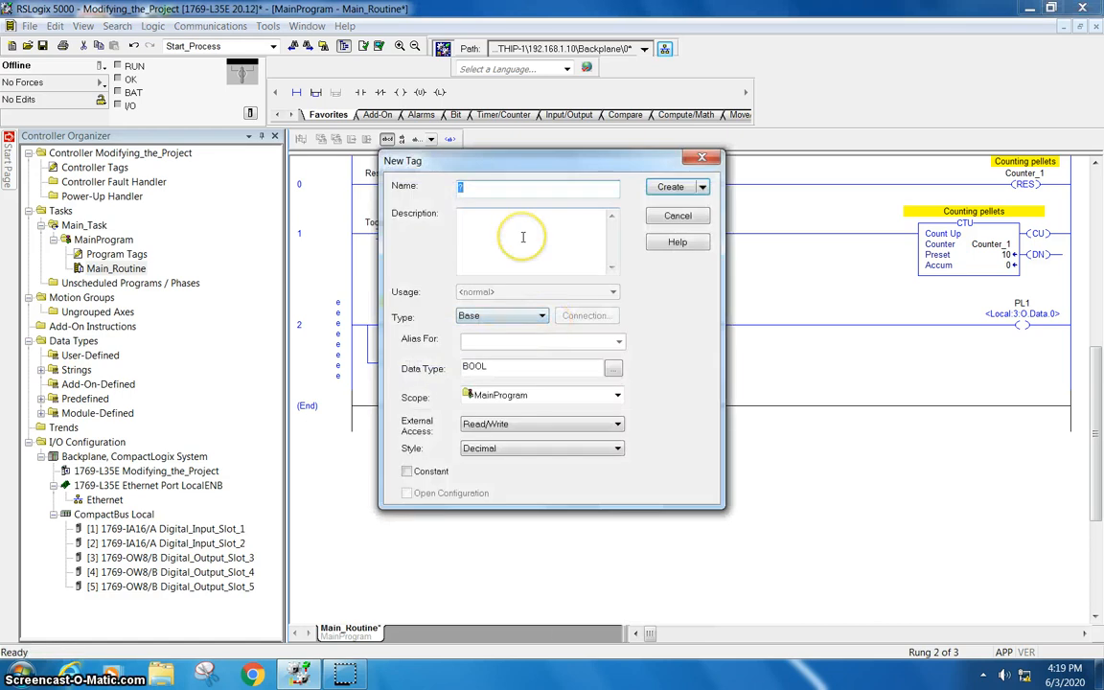
text(Toggle_Memory_)
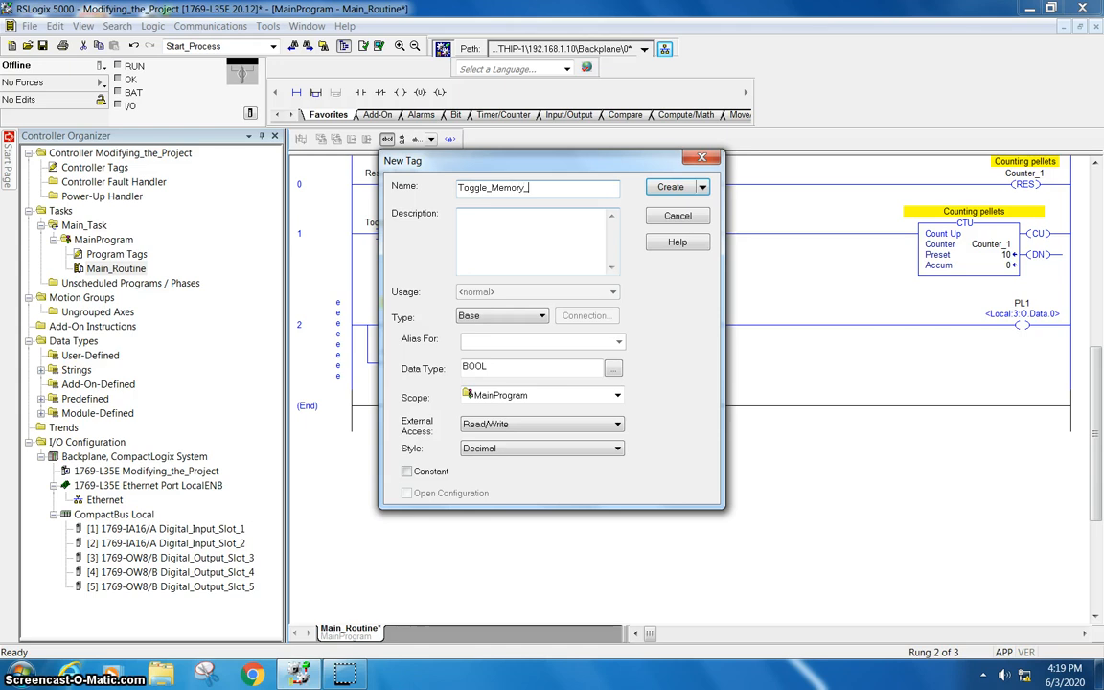
text(Drop)
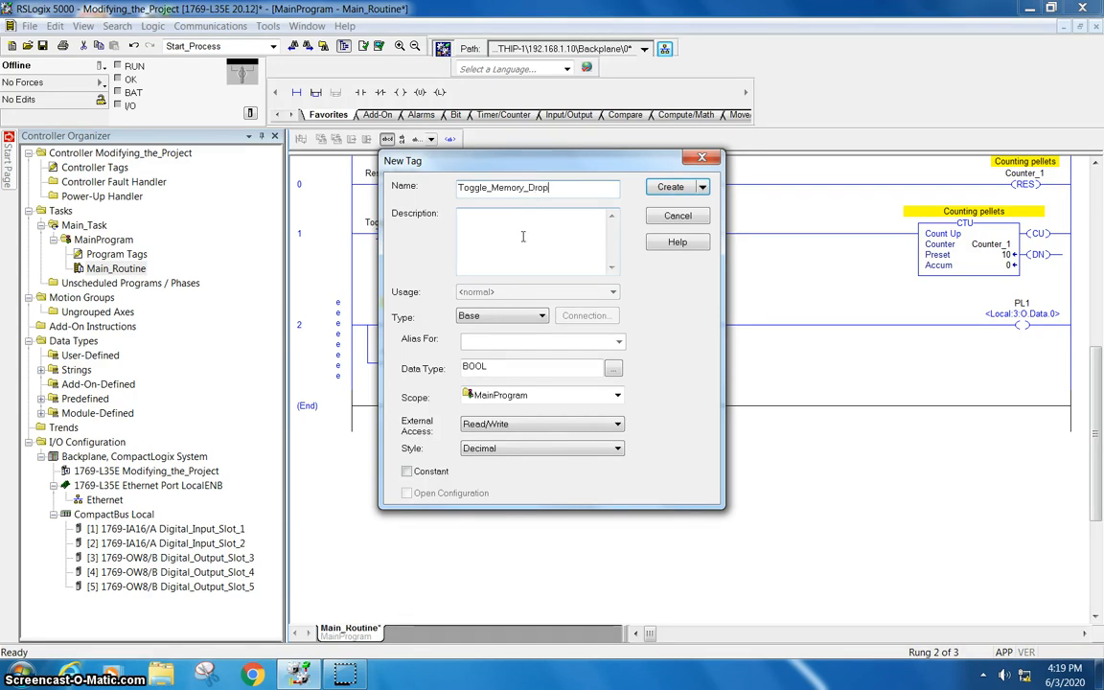
click(671, 186)
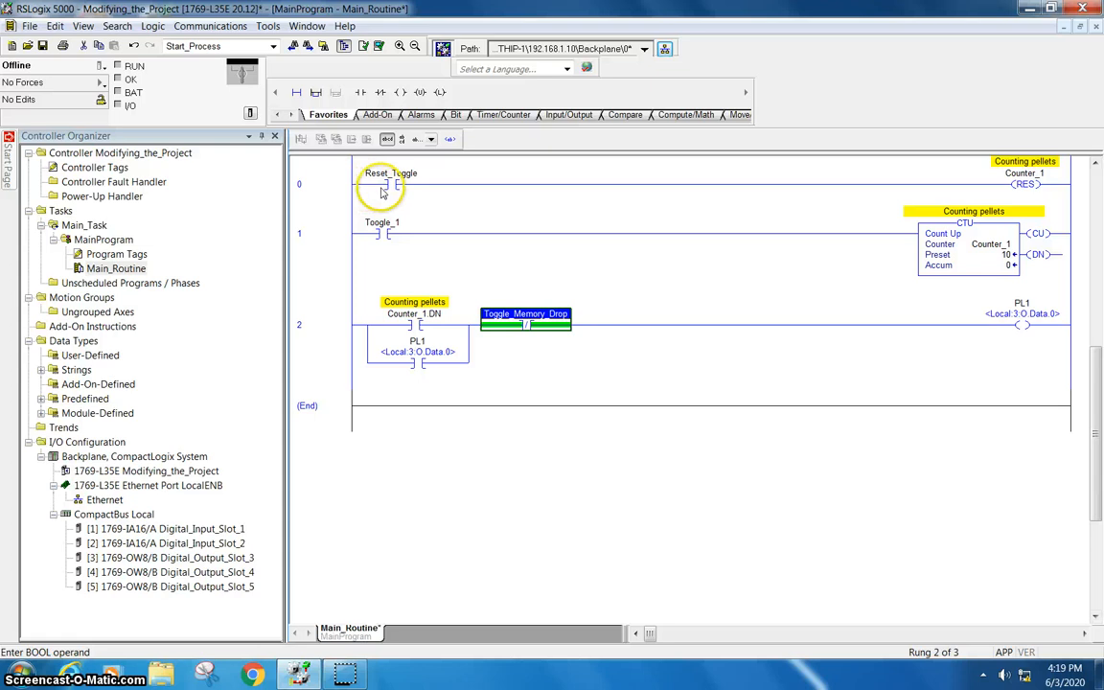
mouse_move(425, 322)
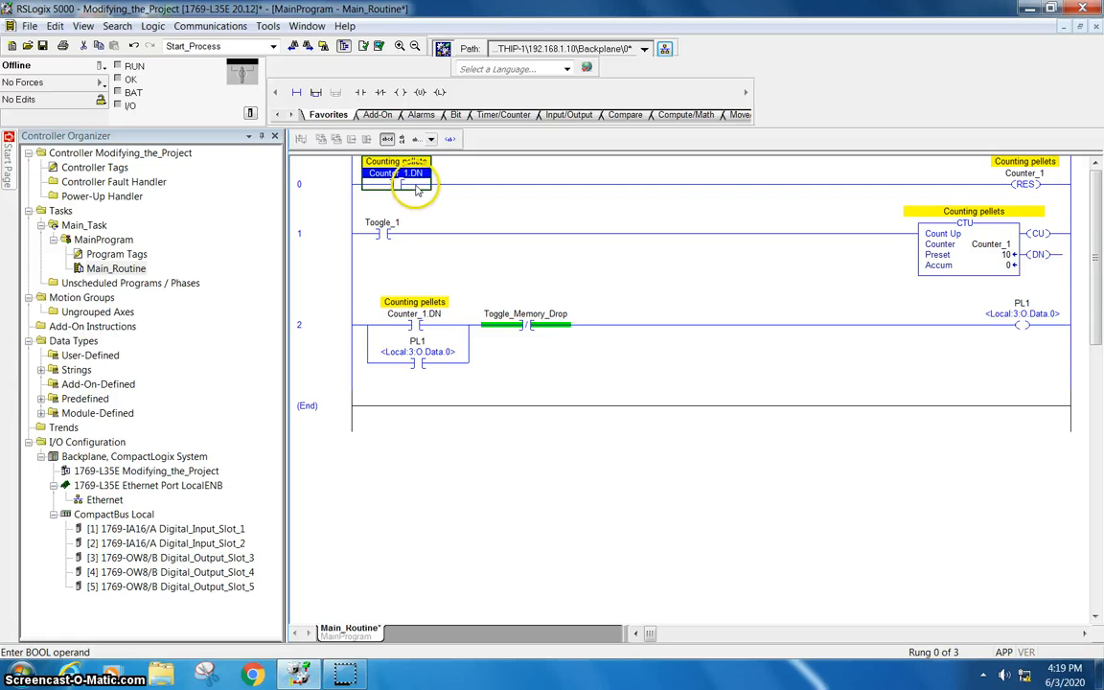
mouse_move(586, 195)
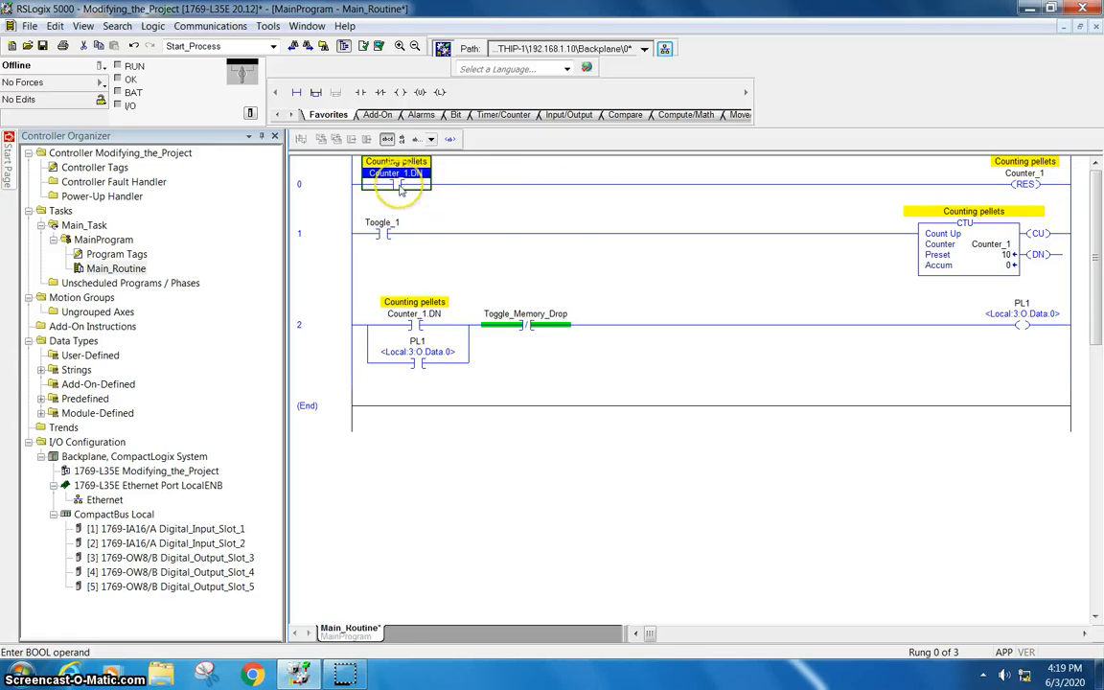
Download the program with the done-bit reset rung and return the controller to Remote Run.
click(100, 65)
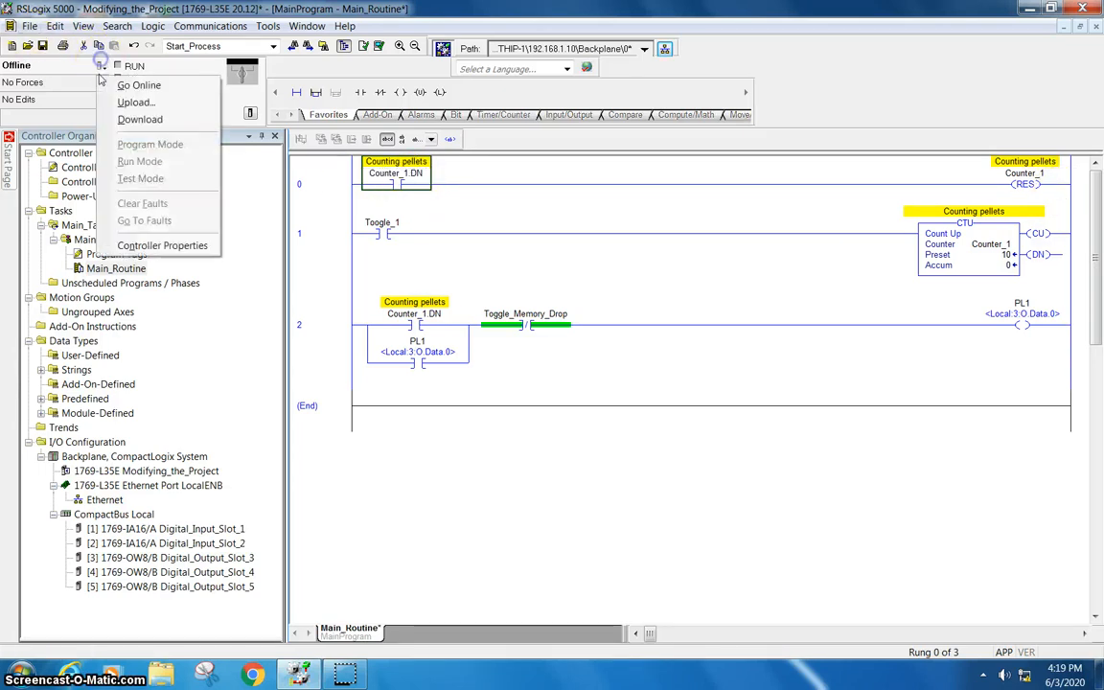
click(138, 85)
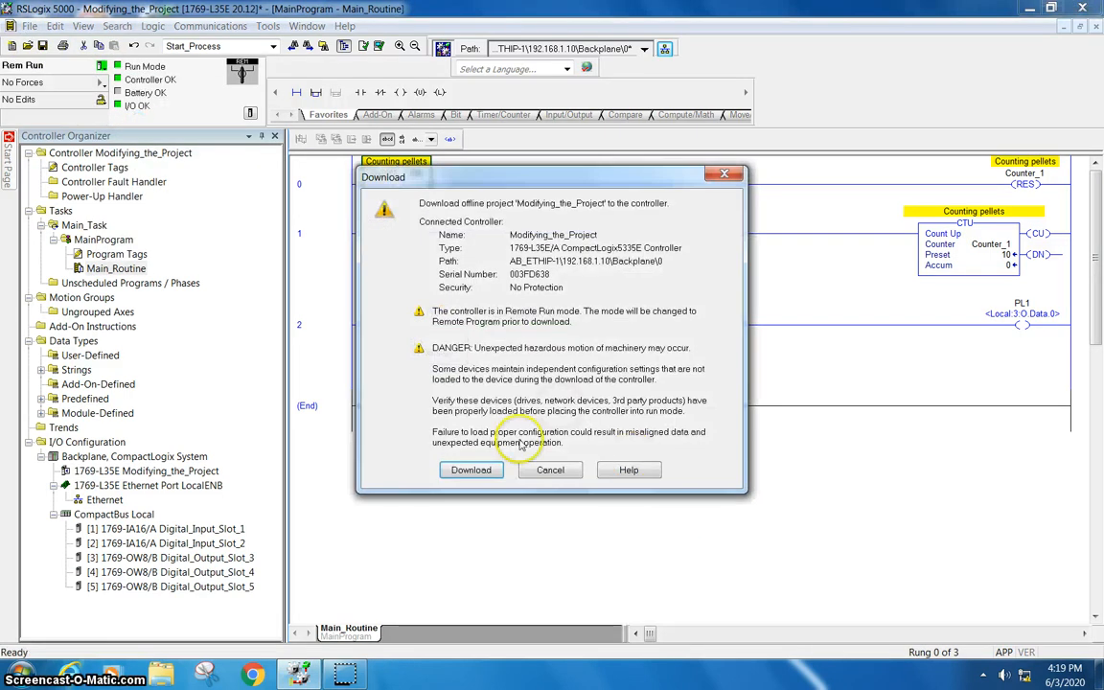
click(472, 470)
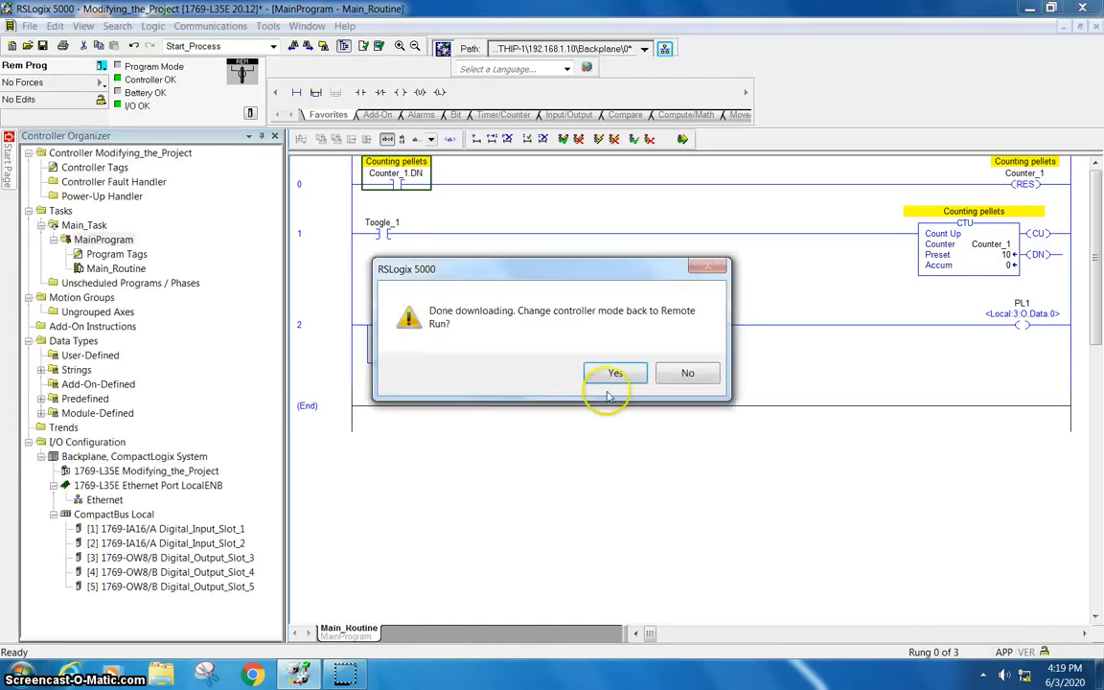
click(614, 371)
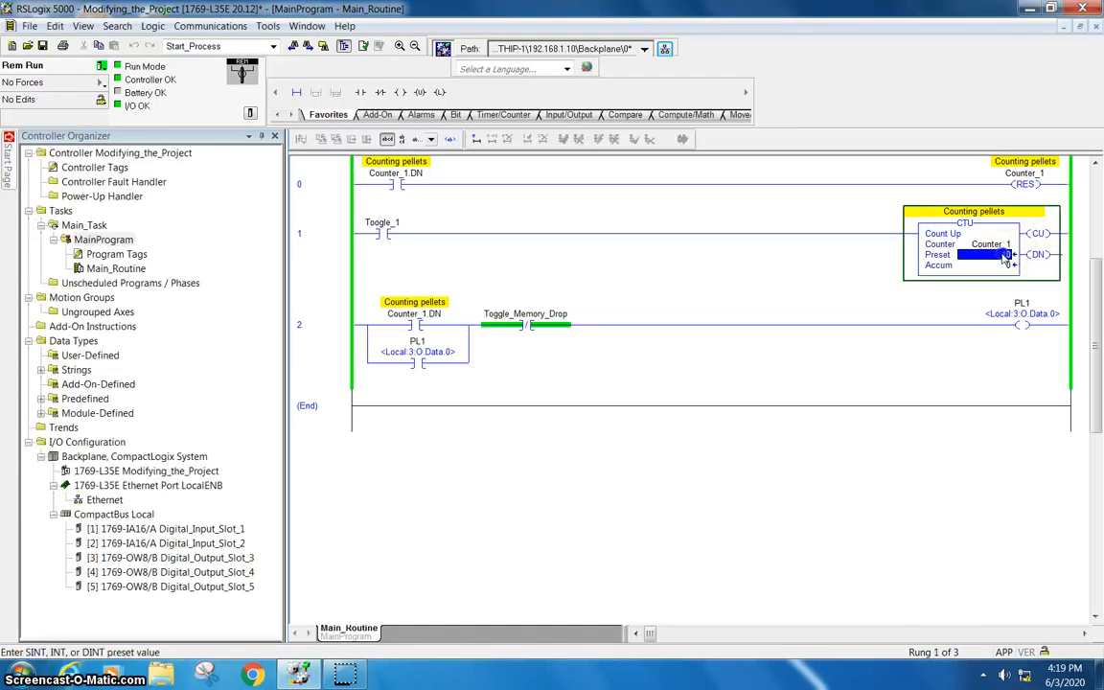
click(987, 264)
text(5)
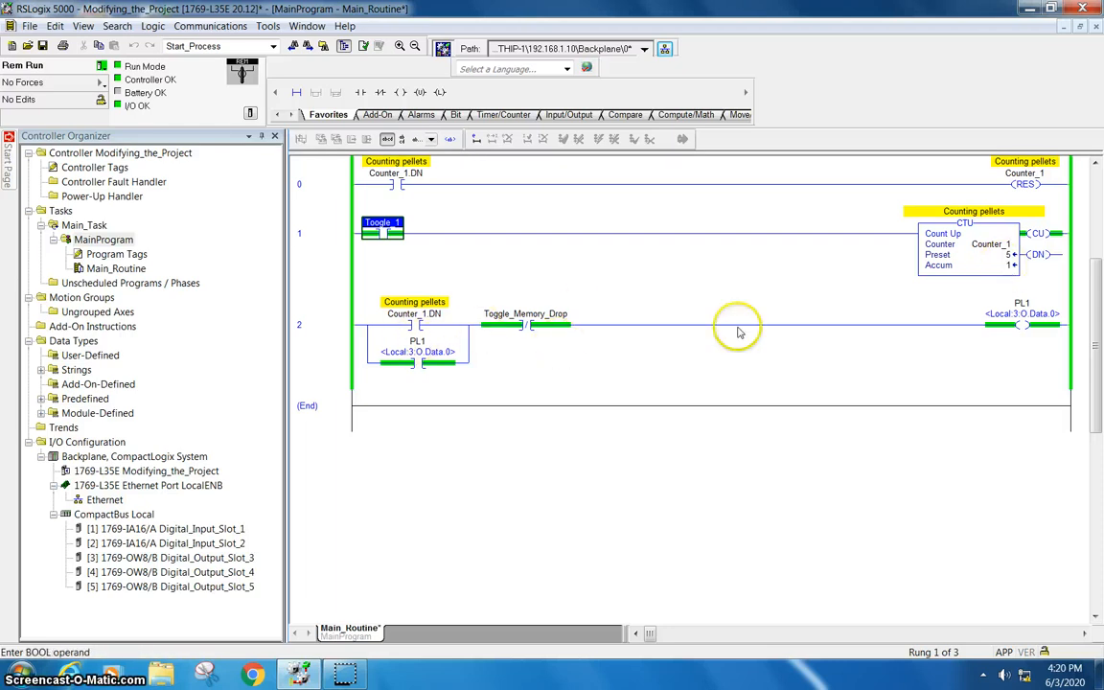
Take the controller offline and reorder the rungs so the CTU rung comes first.
click(525, 324)
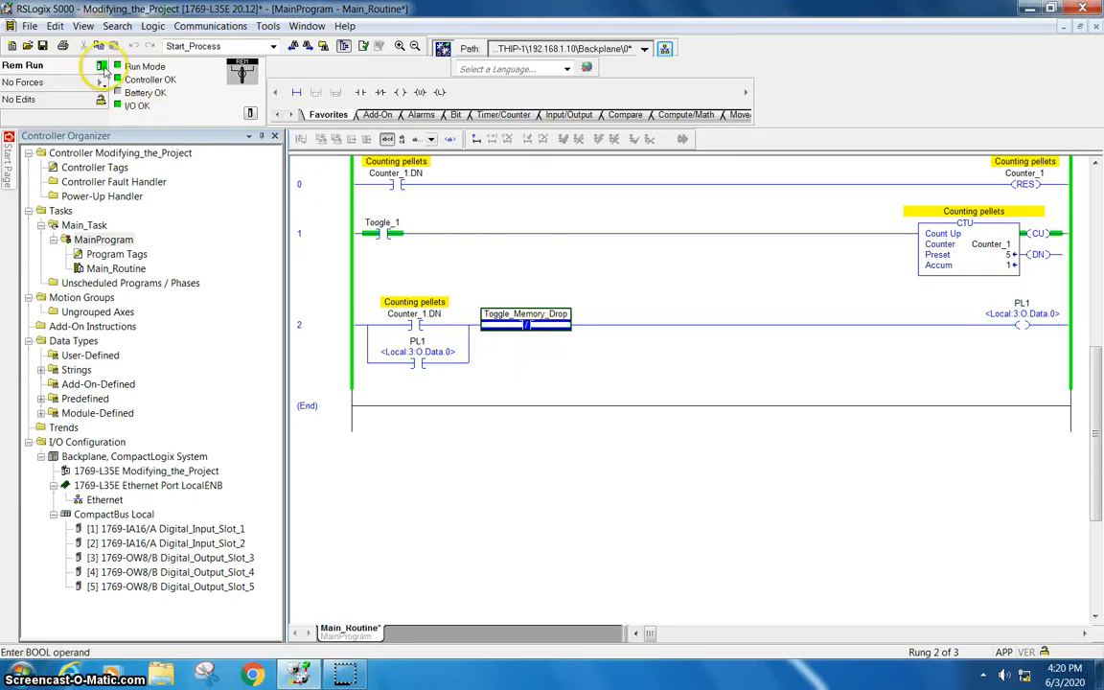
click(103, 65)
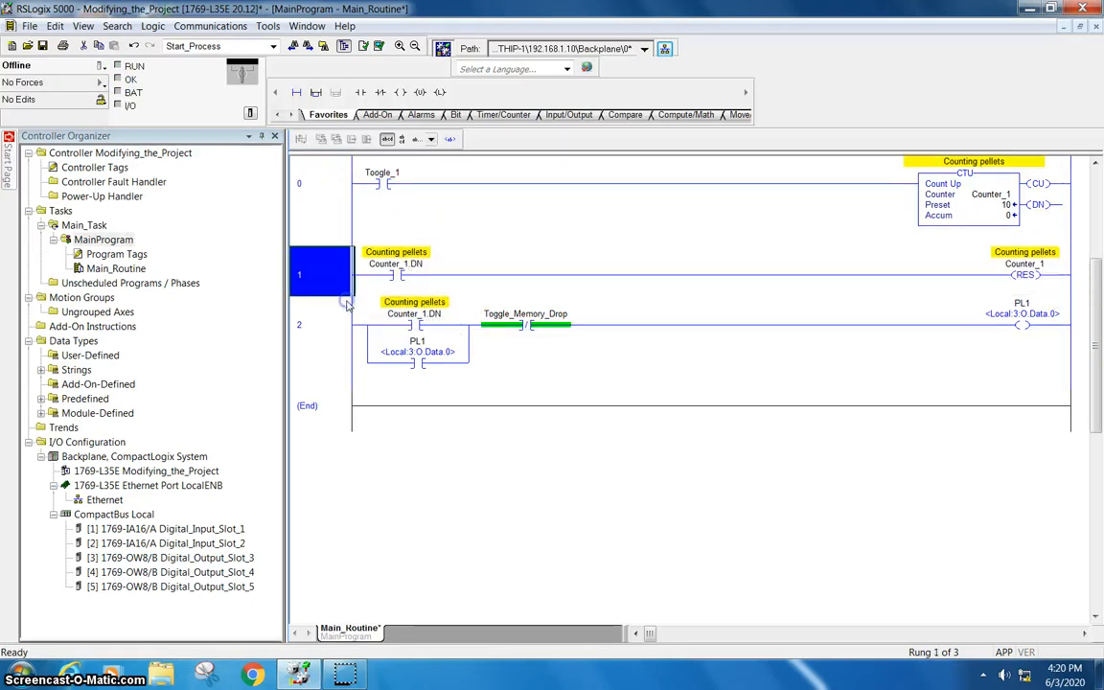
Download the reordered program and return the controller to Remote Run.
click(101, 65)
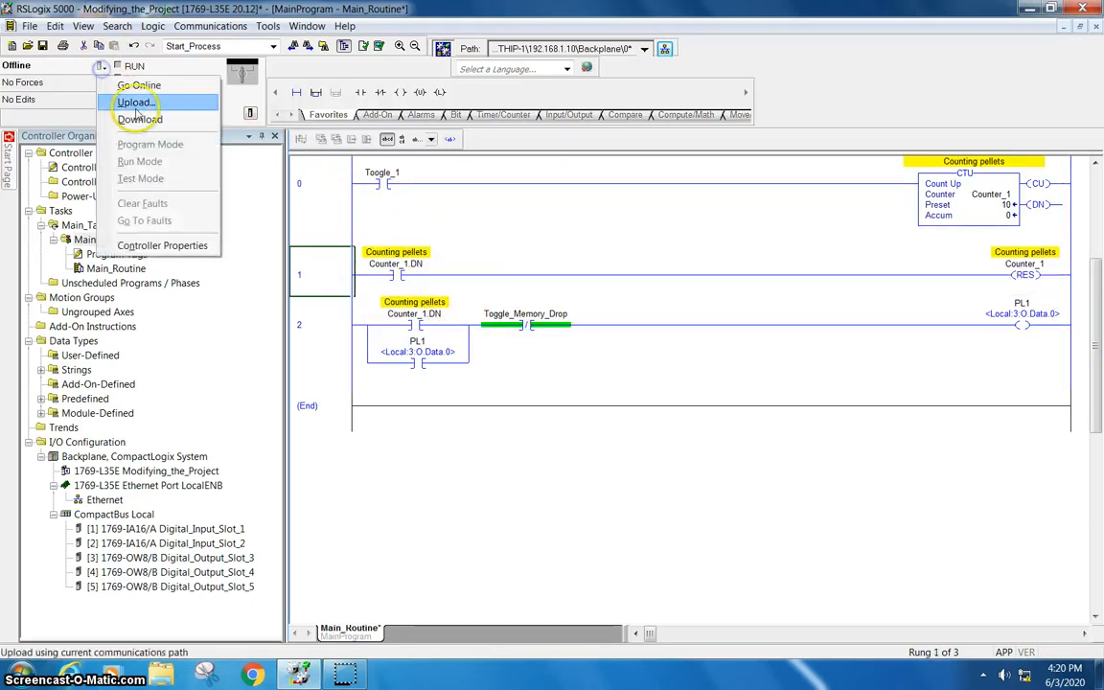
mouse_move(140, 119)
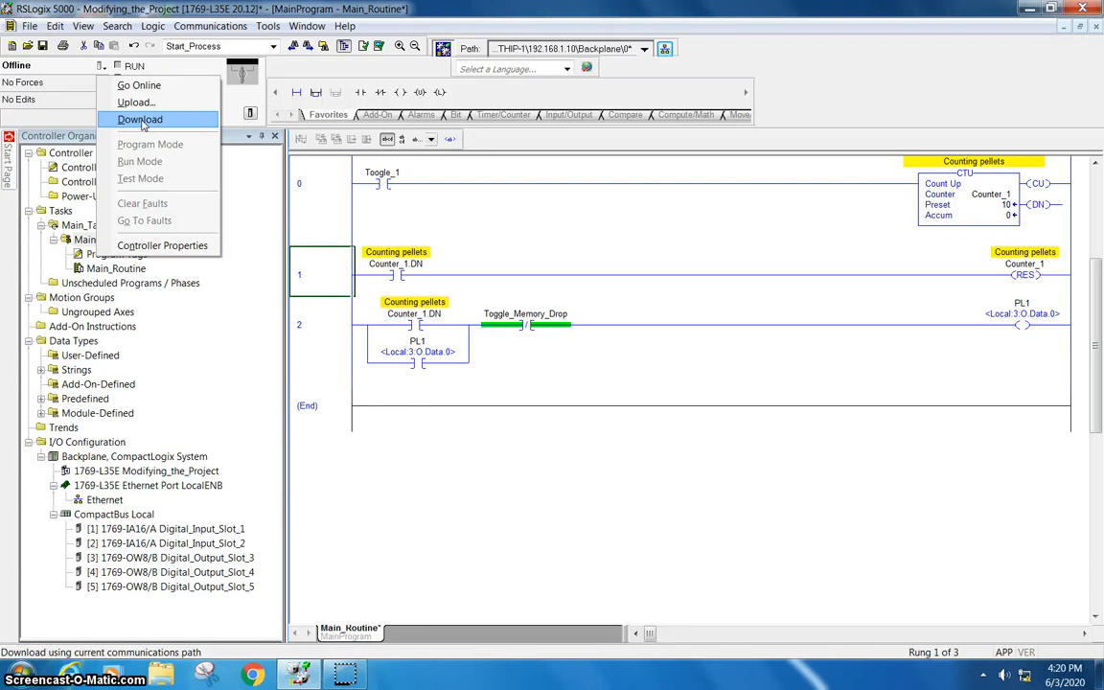
click(139, 119)
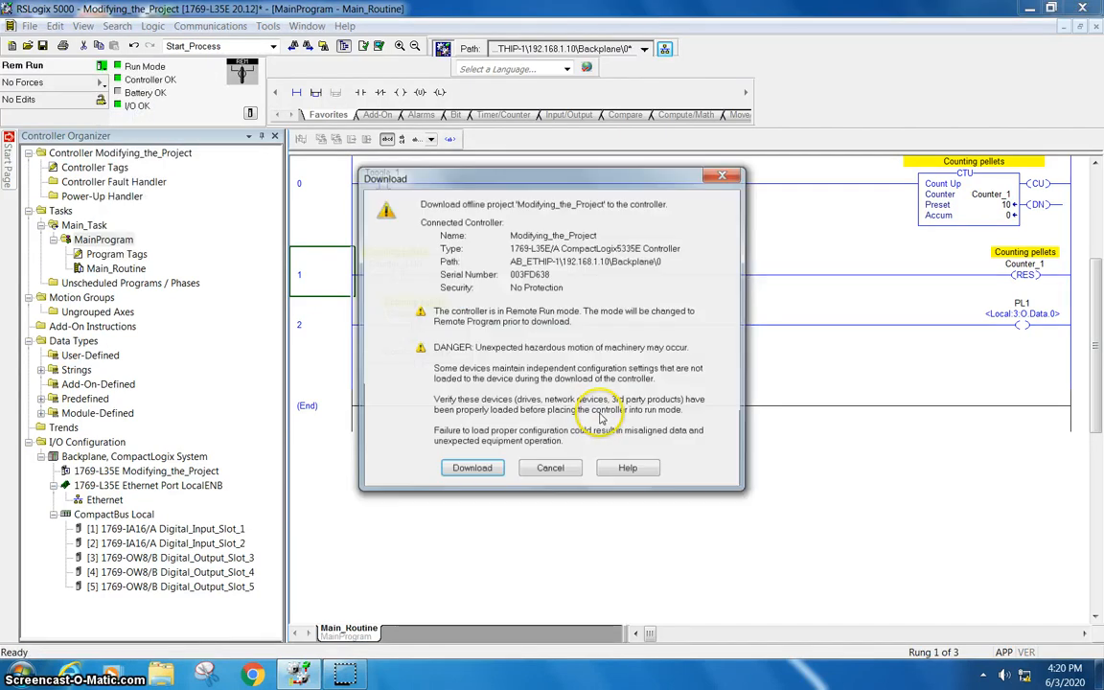
click(471, 467)
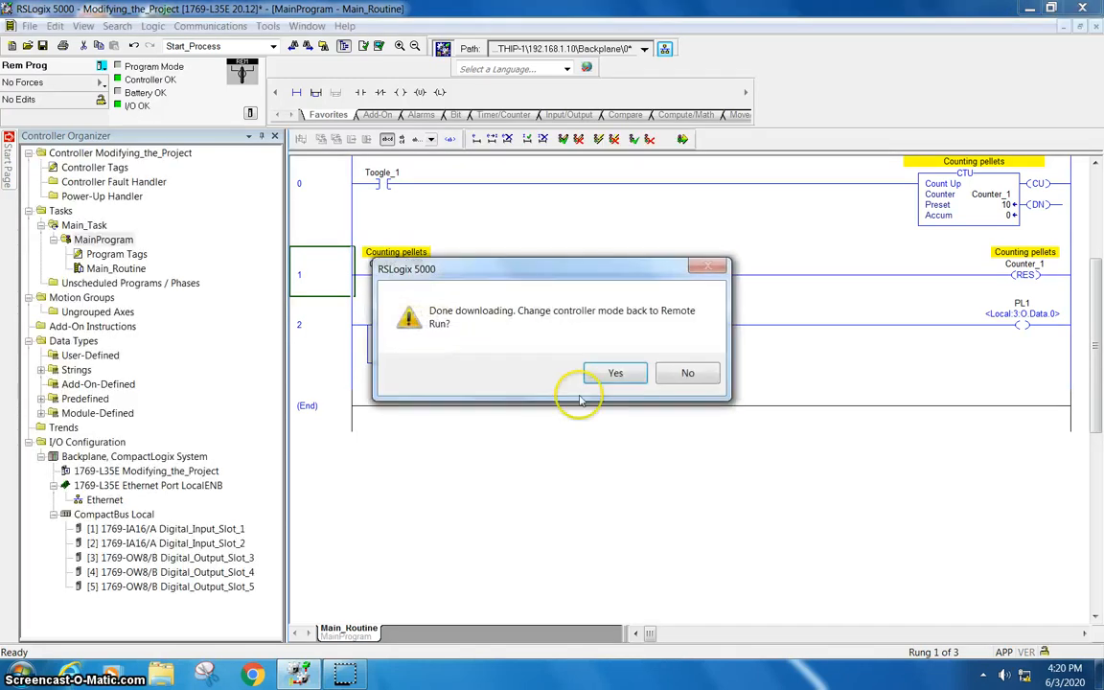
click(615, 371)
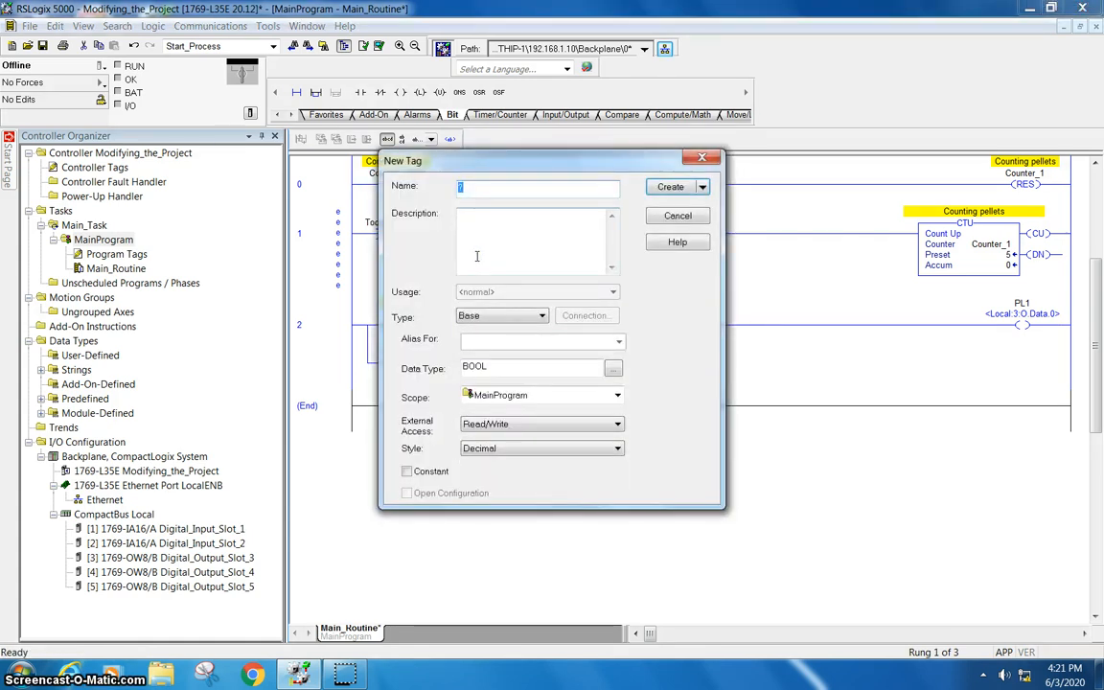
Create the ONS tag named Conuter_one_shot after Toggle_1 on the counting rung.
text(Conuter_)
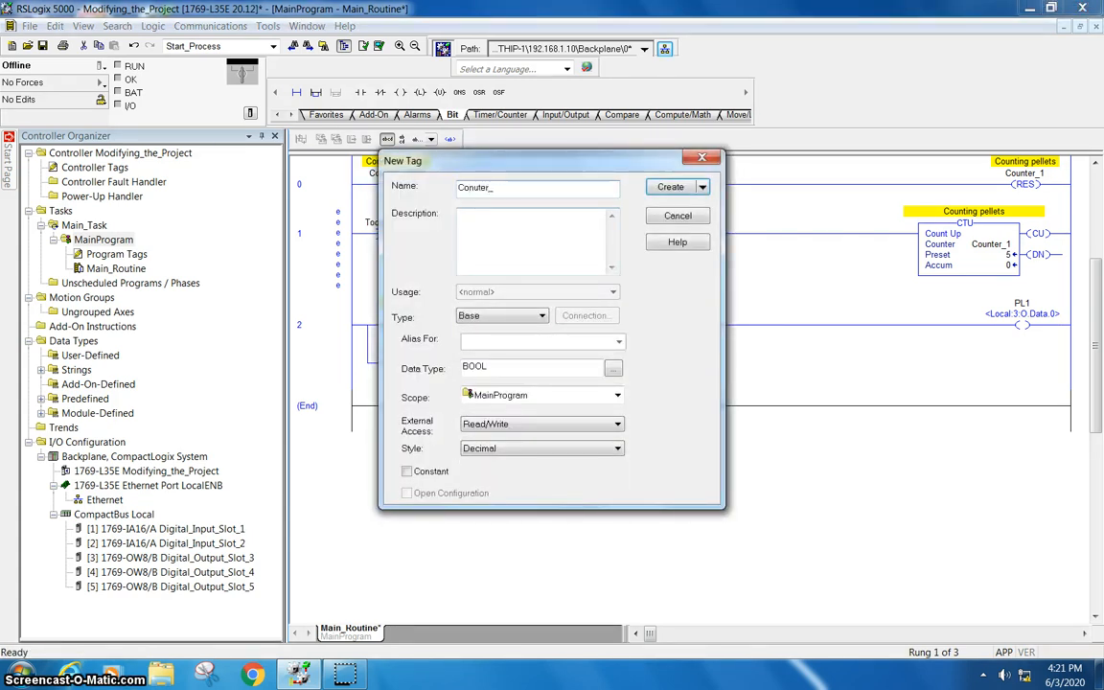
text(oneshou)
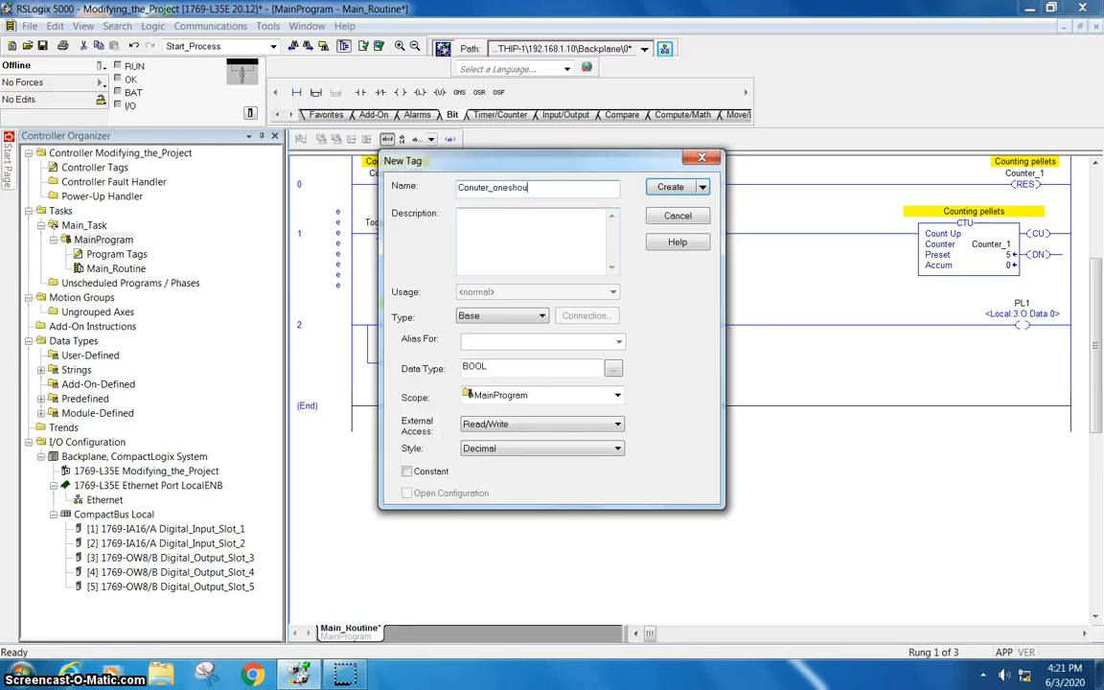
key(BackSpace)
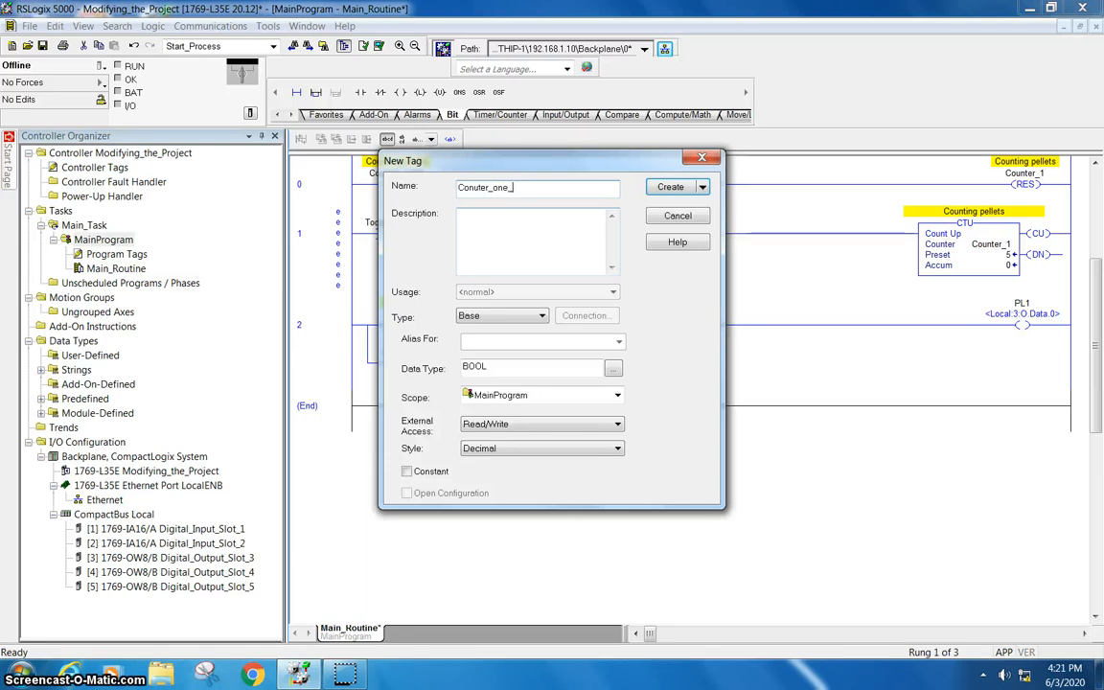
text(shot)
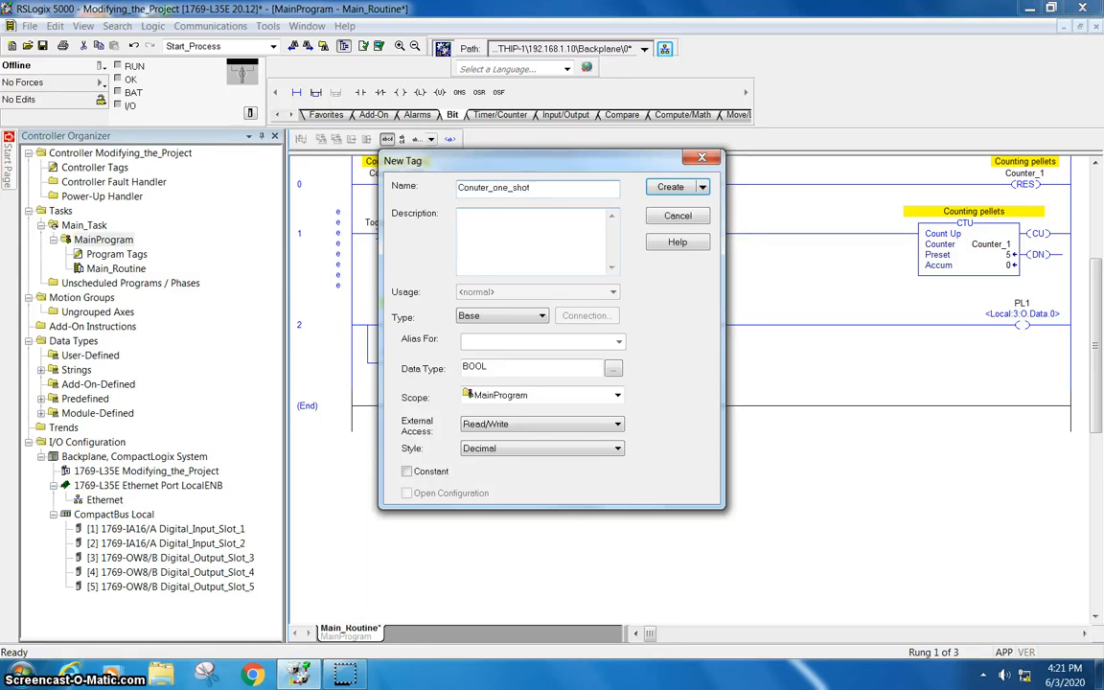
click(670, 185)
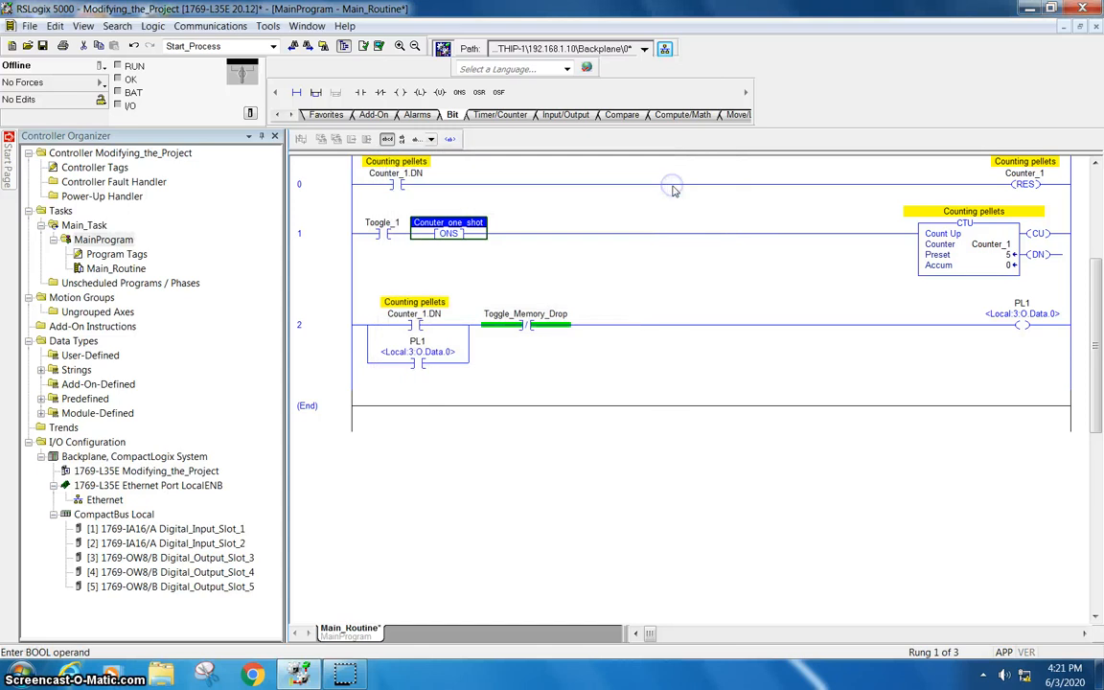
Download the program with the one-shot to the controller.
click(104, 65)
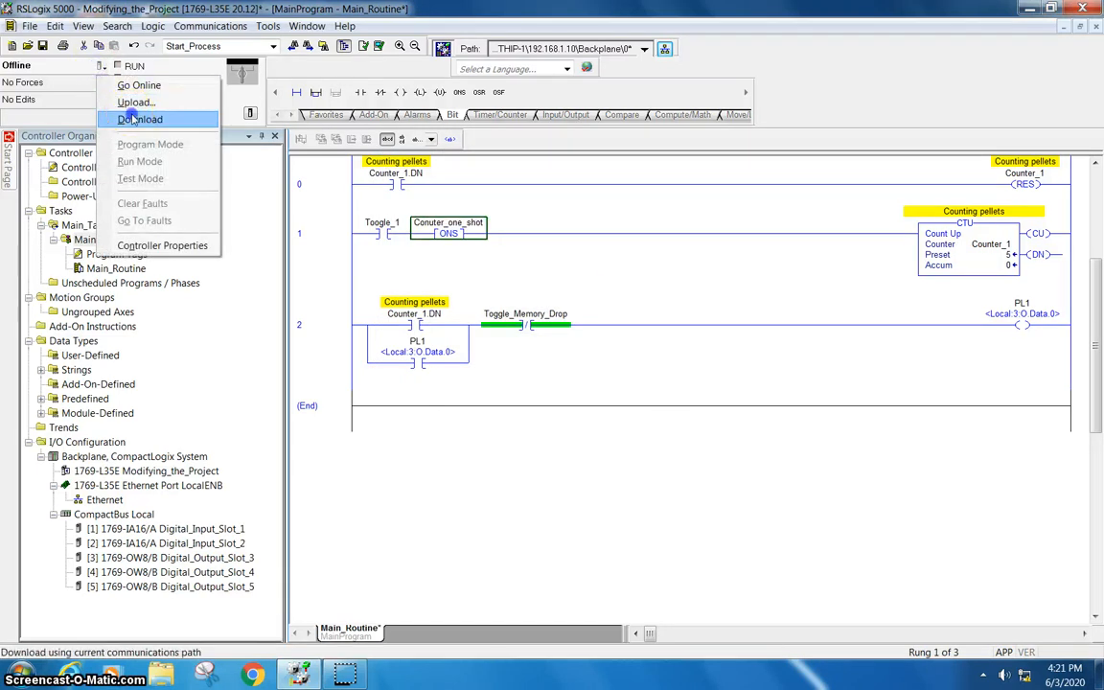
click(140, 119)
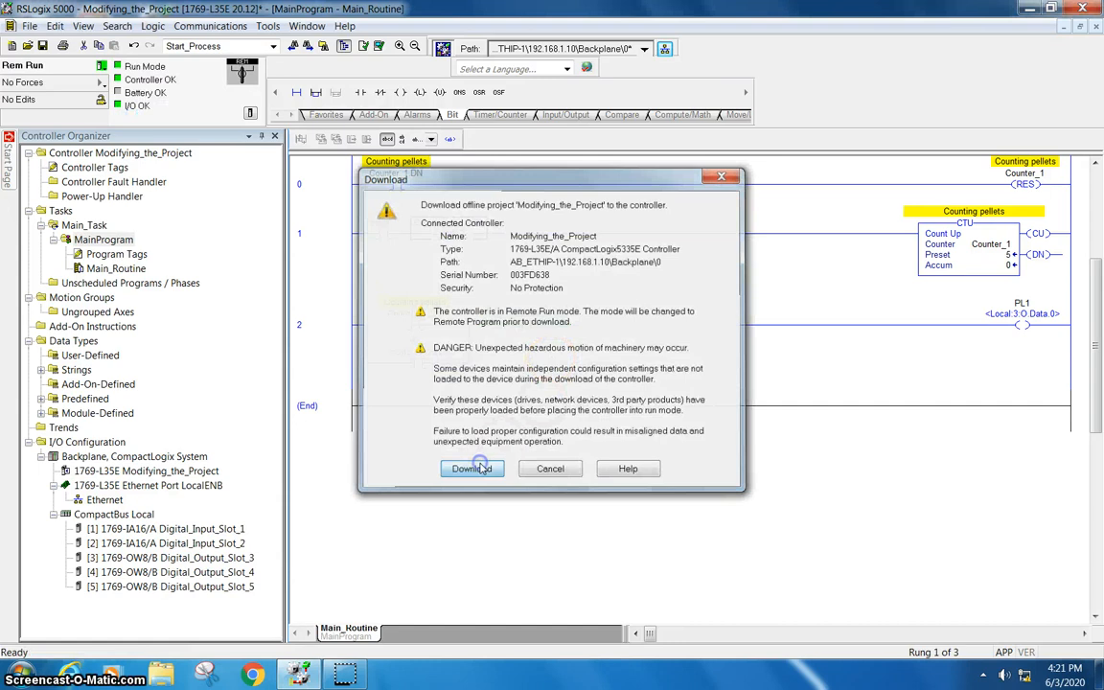
click(471, 468)
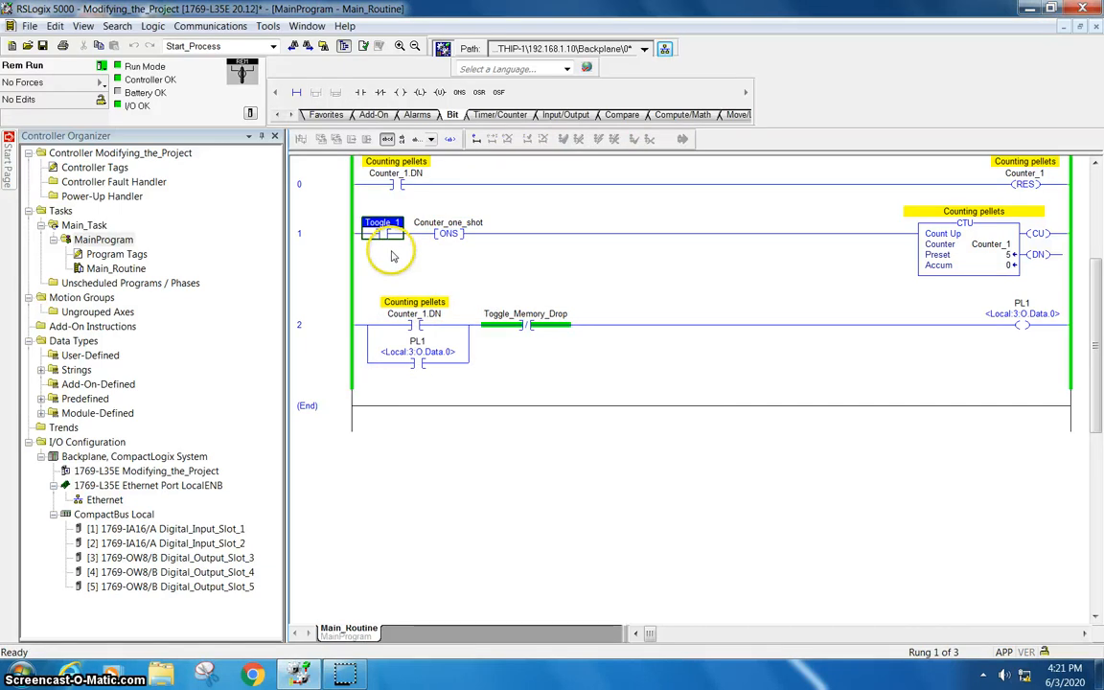
click(381, 234)
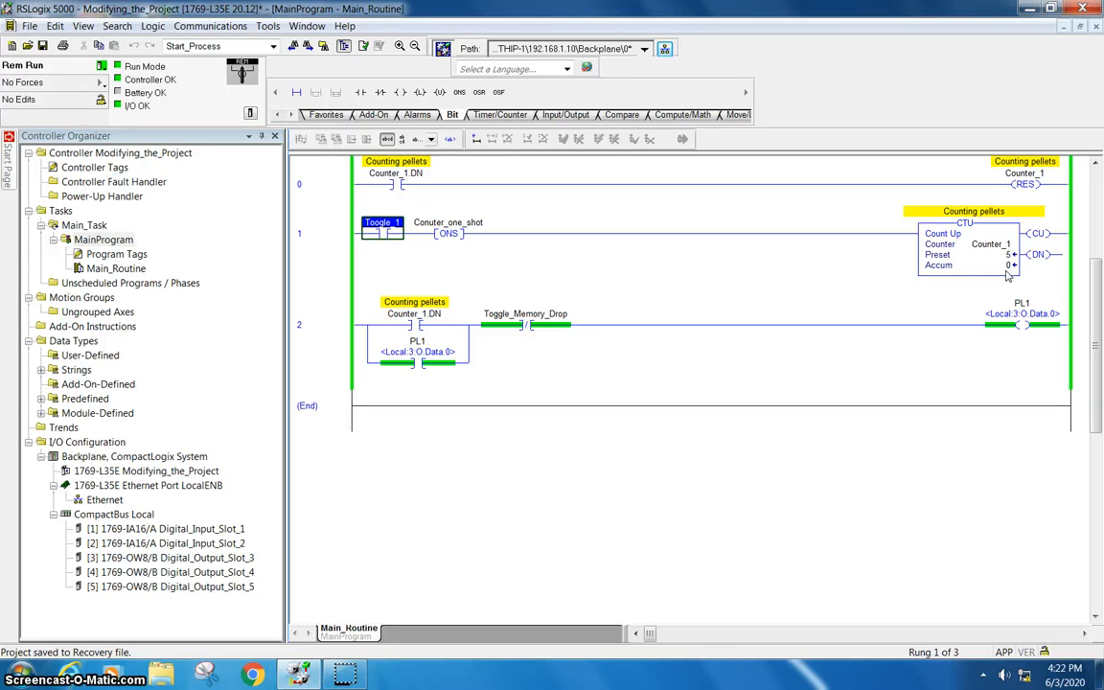
mouse_move(443, 50)
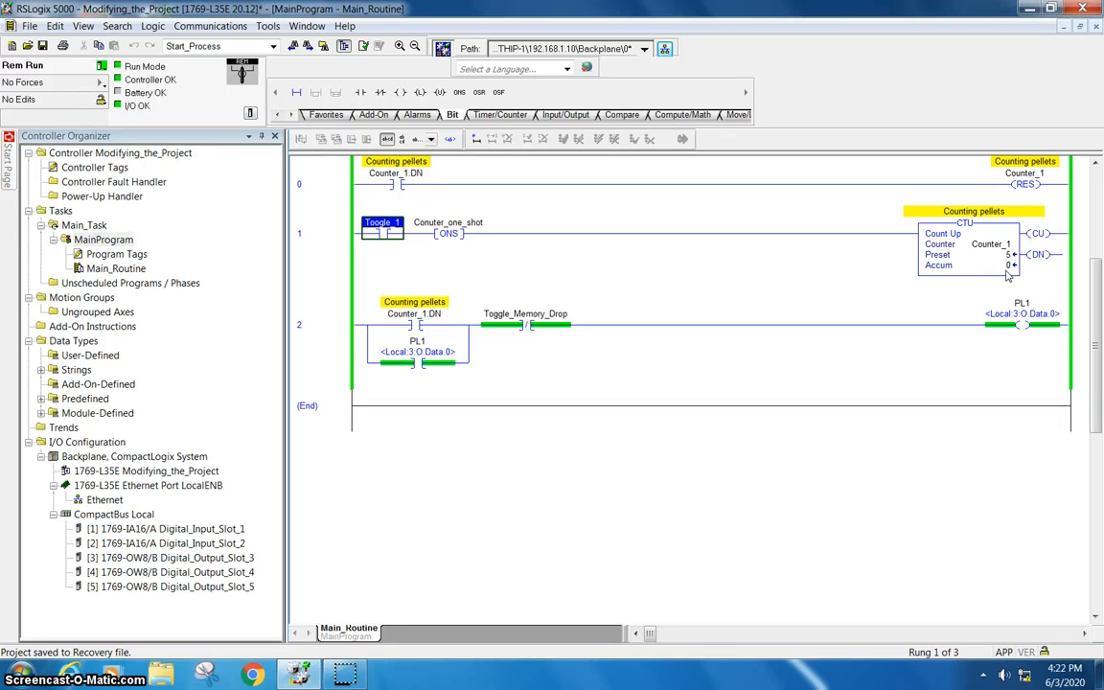